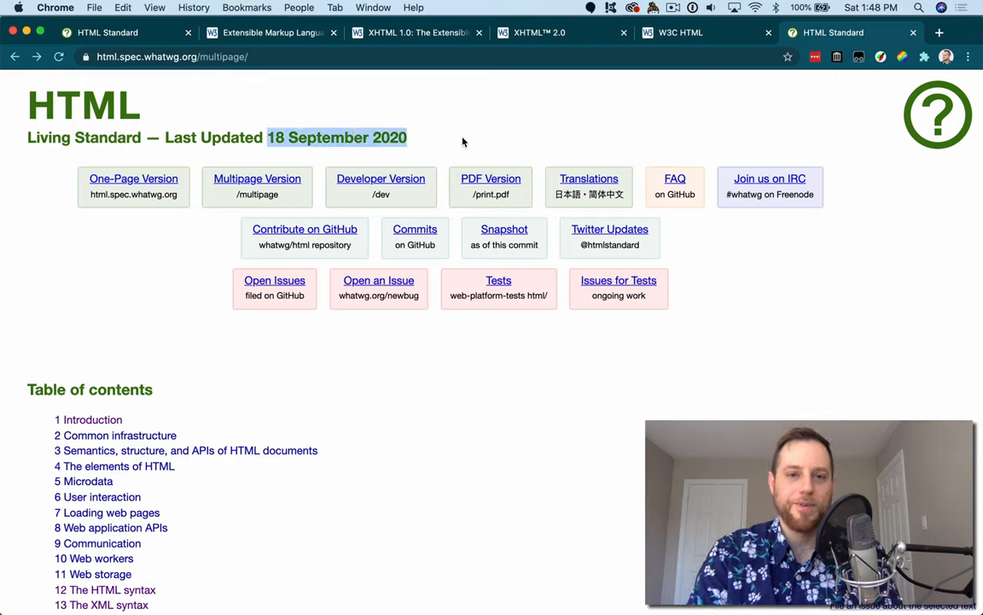
# - Navigate from the table of contents into the Introduction chapter of the HTML Standard
pyautogui.click(464, 140)
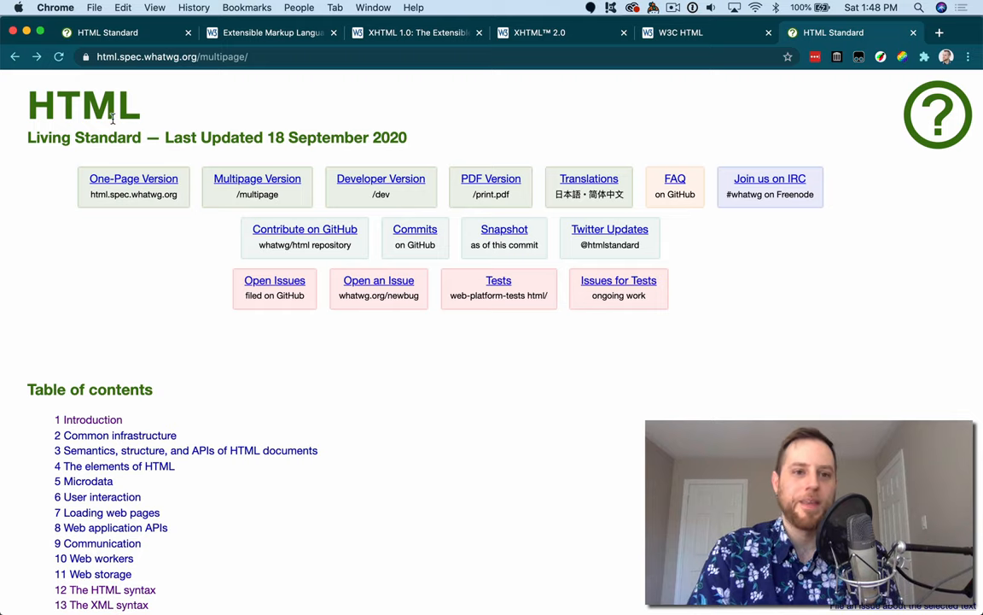
pyautogui.click(89, 420)
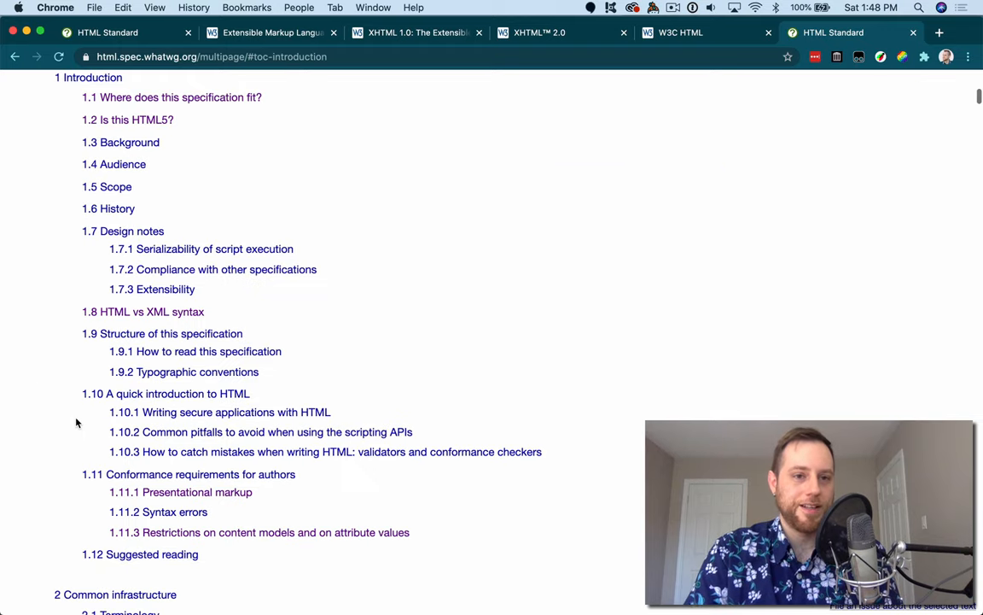
pyautogui.click(88, 77)
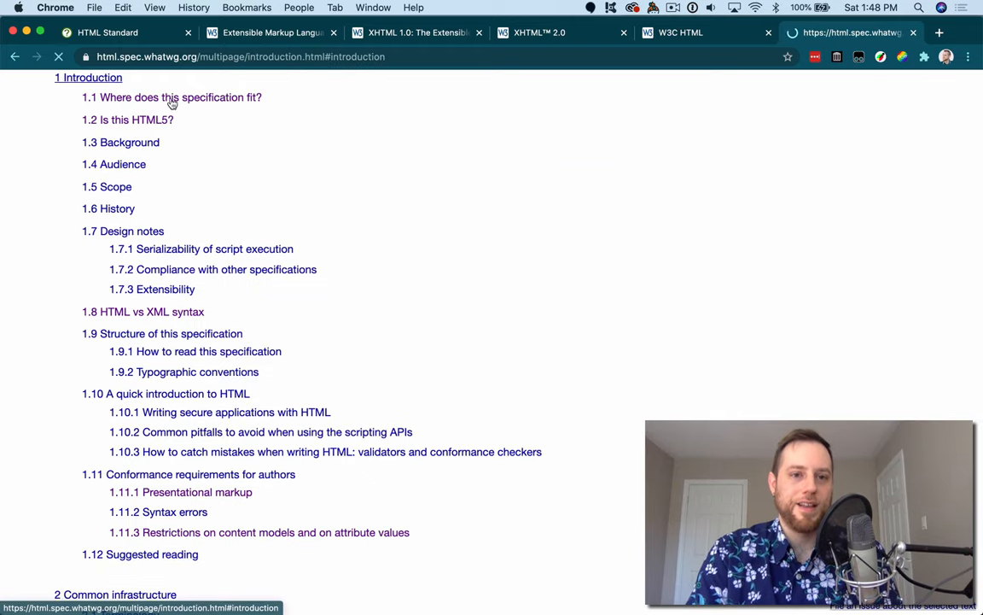
pyautogui.click(171, 95)
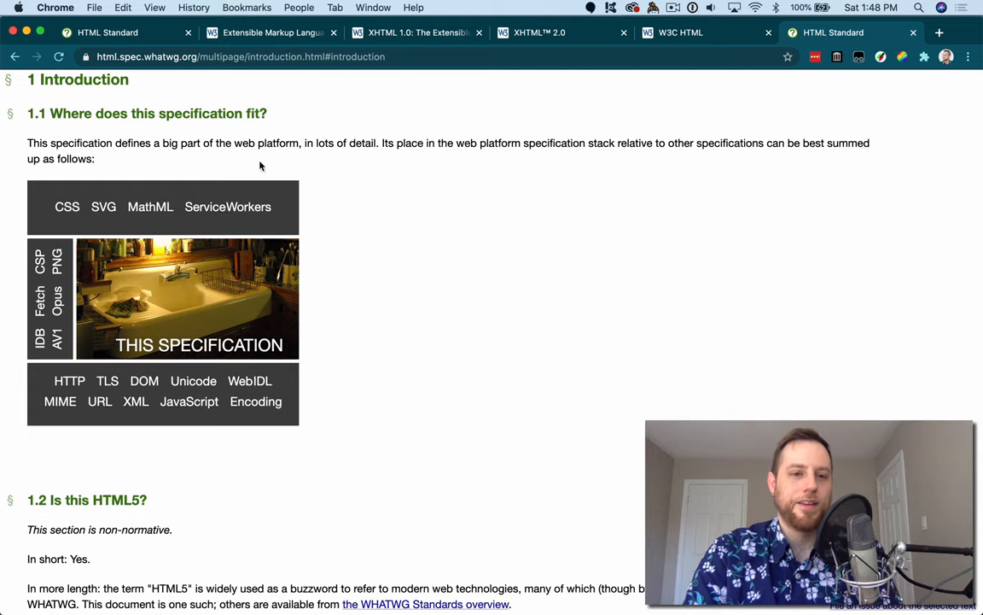
pyautogui.moveTo(93, 255)
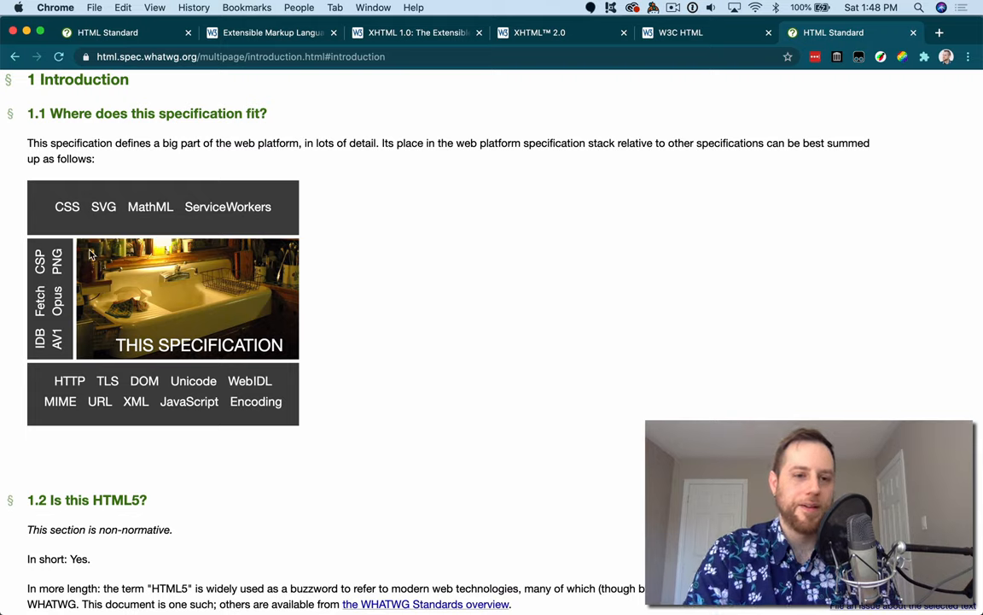
pyautogui.moveTo(116, 210)
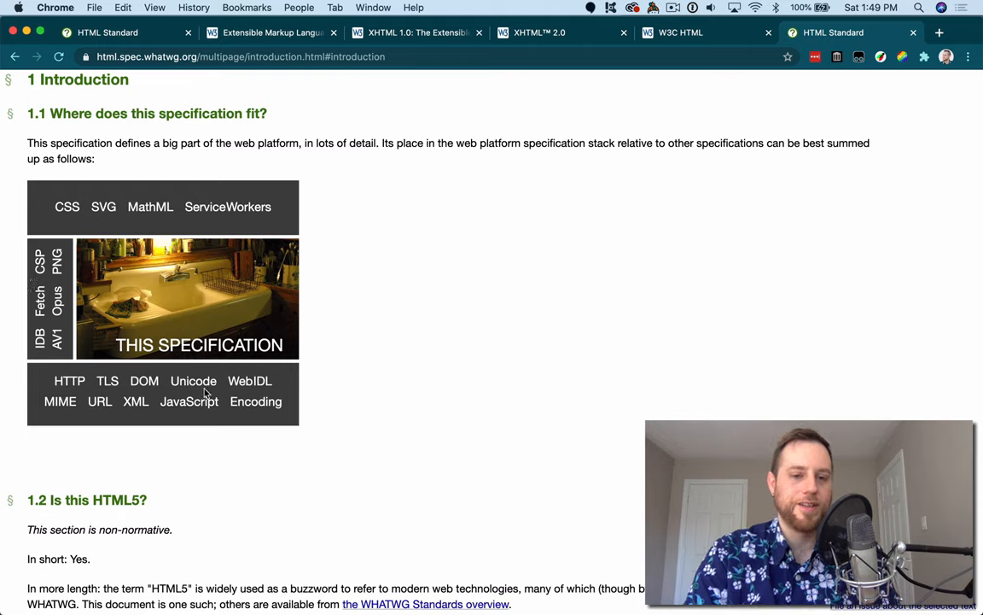
pyautogui.moveTo(145, 304)
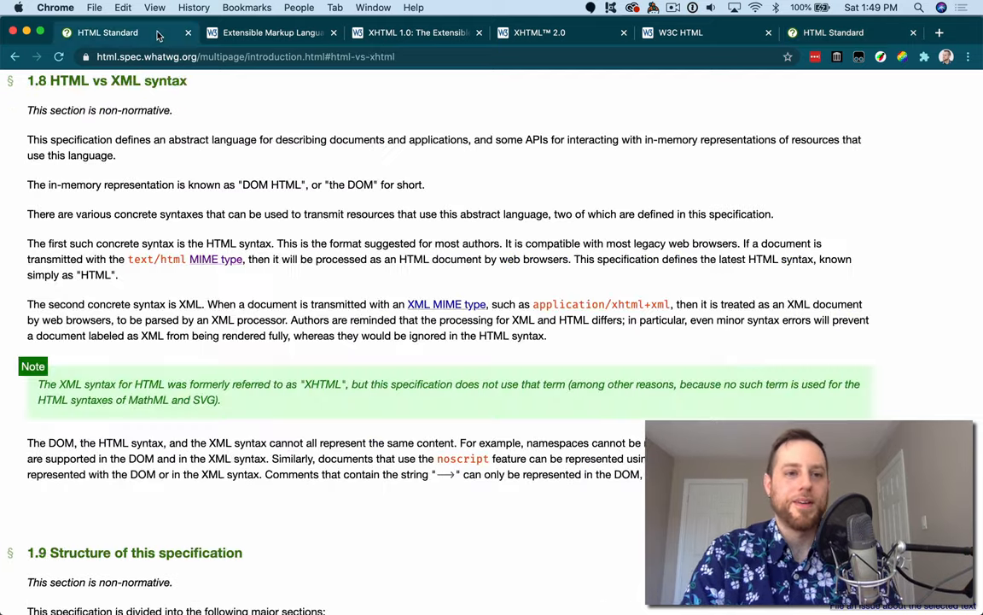
pyautogui.moveTo(106, 33)
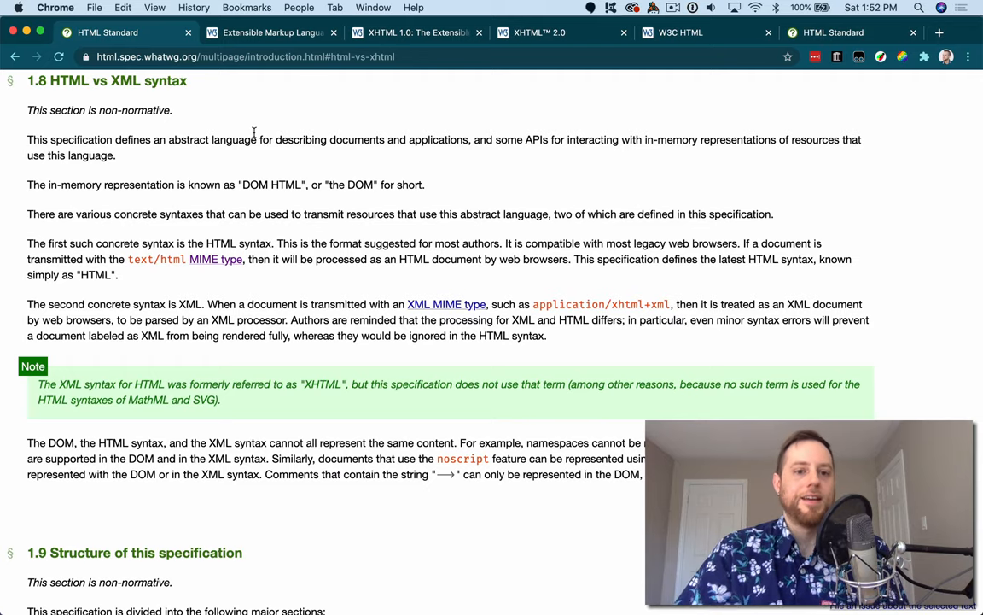
pyautogui.moveTo(60, 372)
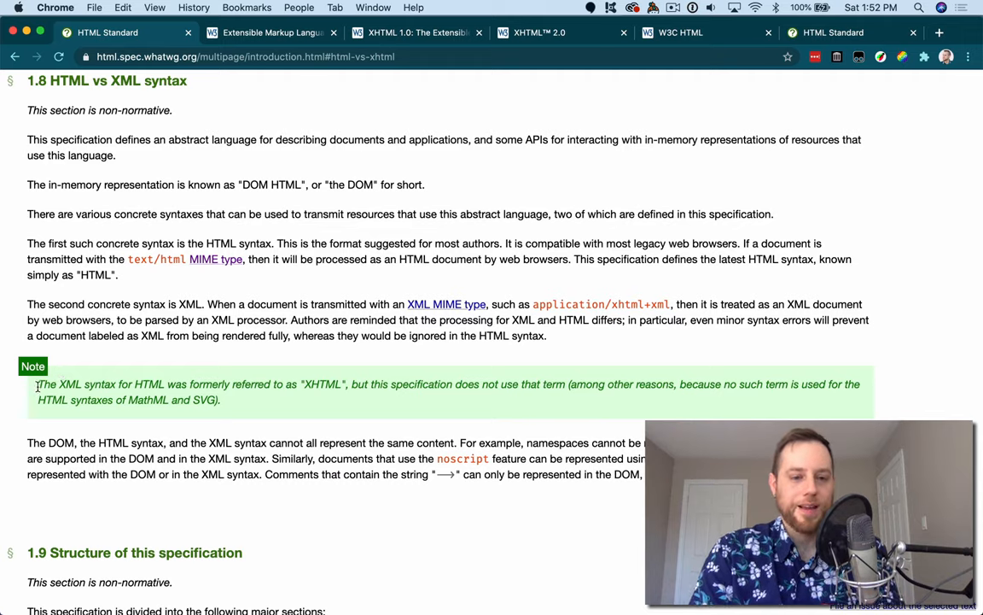
pyautogui.moveTo(38, 382); pyautogui.dragTo(168, 382)
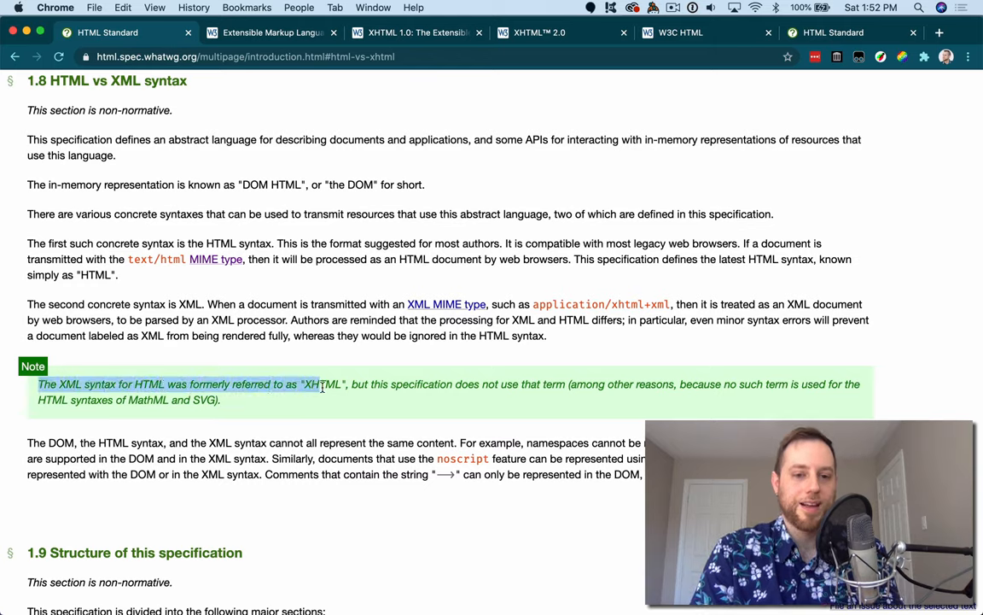
pyautogui.click(345, 384)
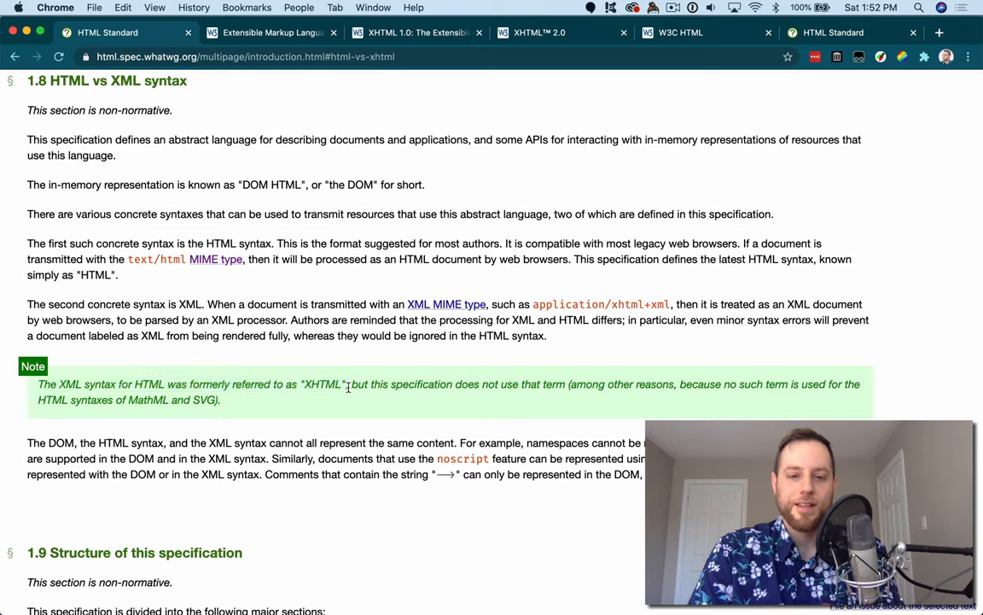
pyautogui.moveTo(348, 383); pyautogui.dragTo(220, 399)
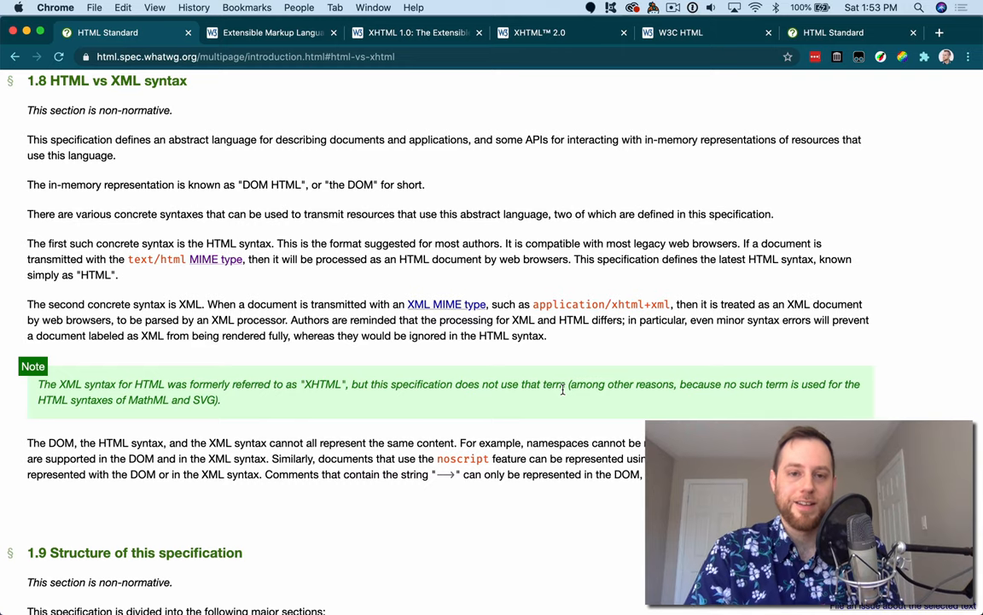
pyautogui.click(418, 32)
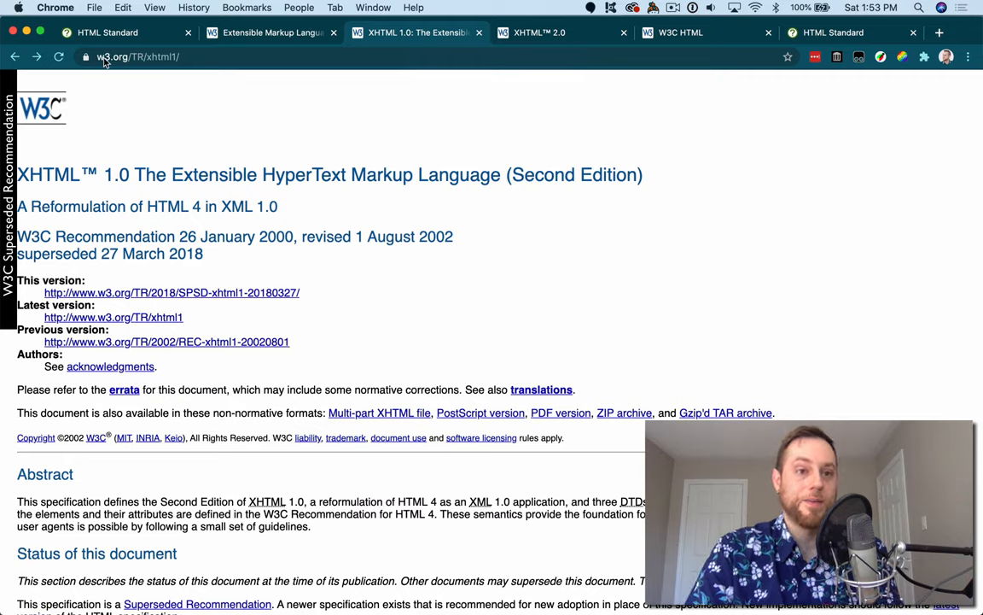
pyautogui.moveTo(226, 222)
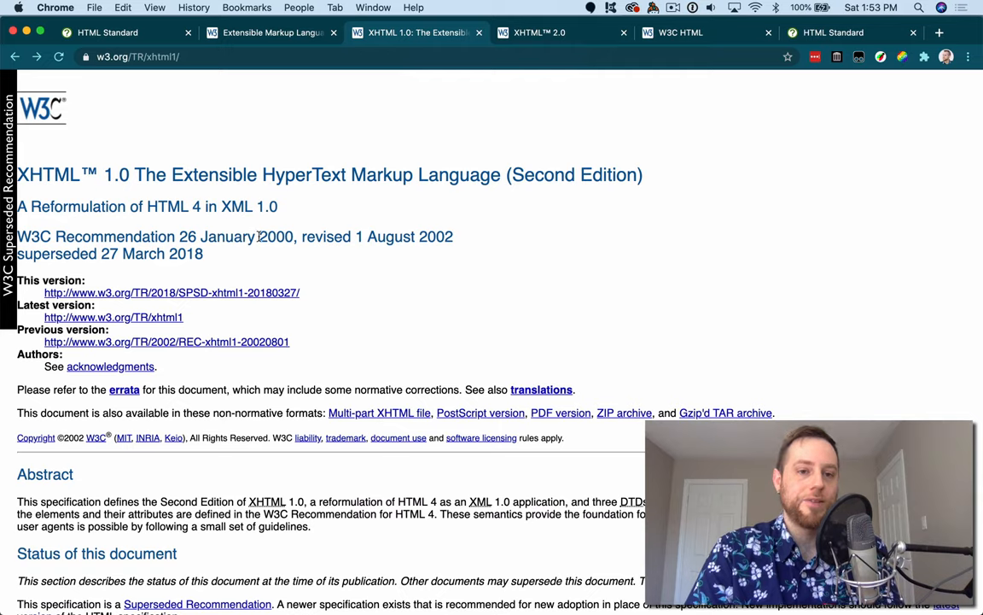
# - Highlight the year 2000 in the XHTML 1.0 recommendation date on the W3C page
pyautogui.doubleClick(275, 235)
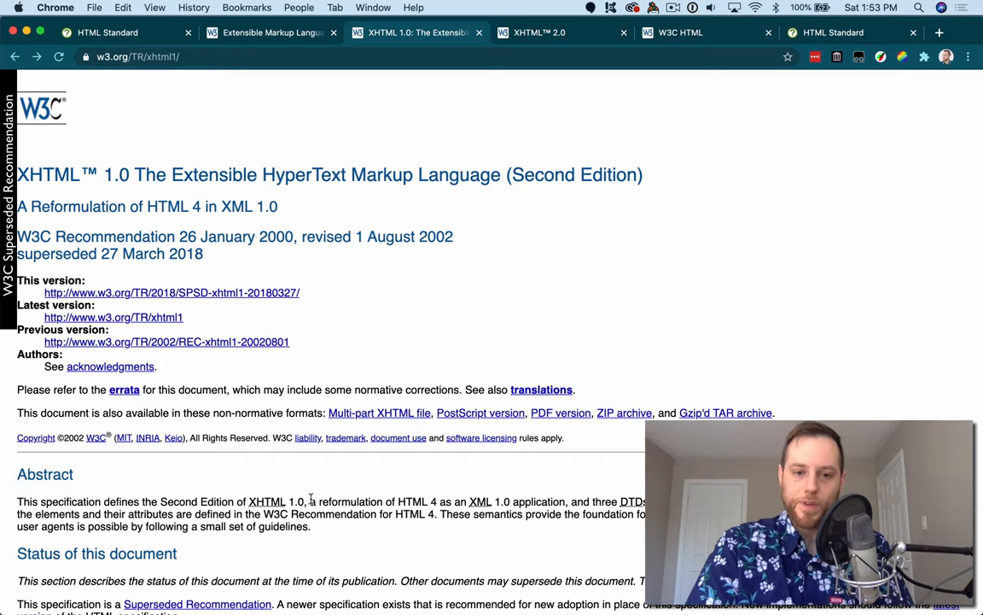
pyautogui.moveTo(311, 501); pyautogui.dragTo(409, 502)
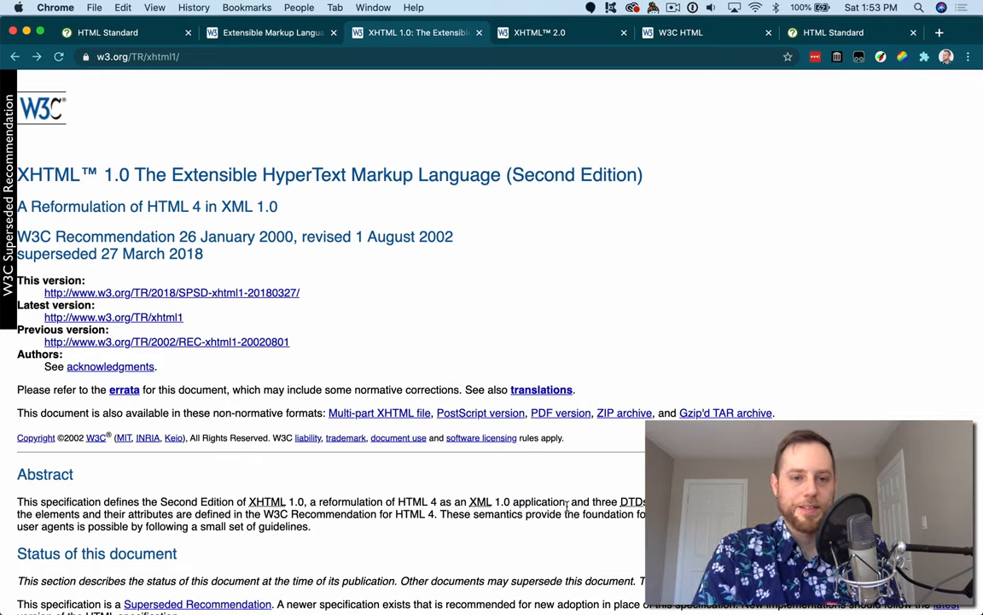
pyautogui.doubleClick(277, 236)
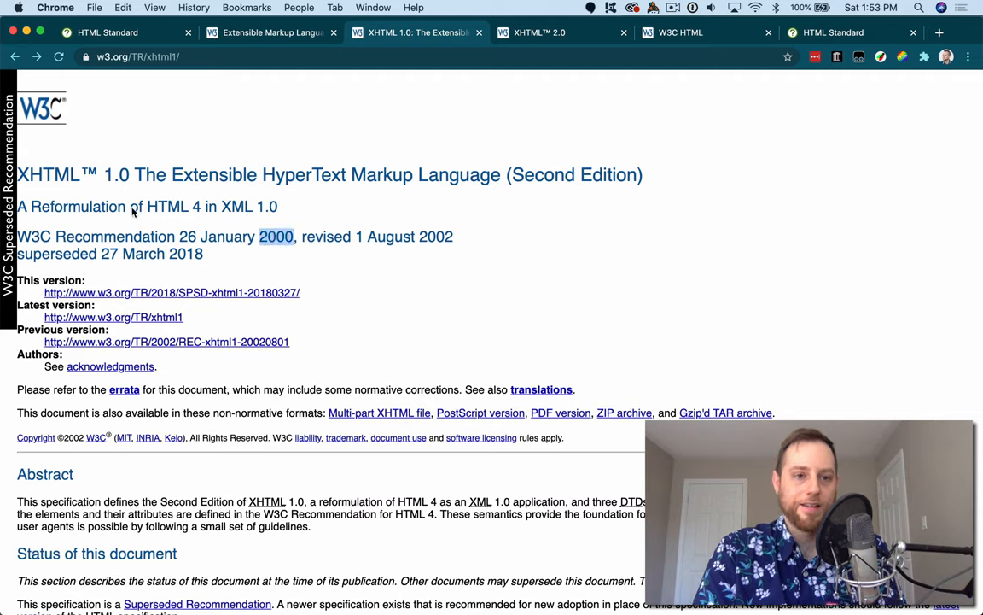
pyautogui.moveTo(242, 204)
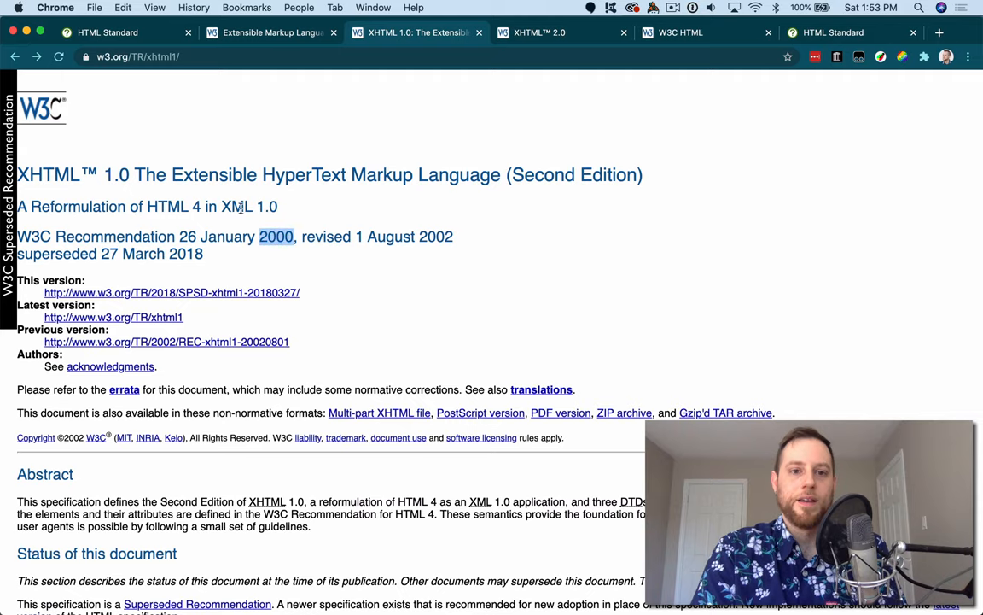
pyautogui.moveTo(260, 463)
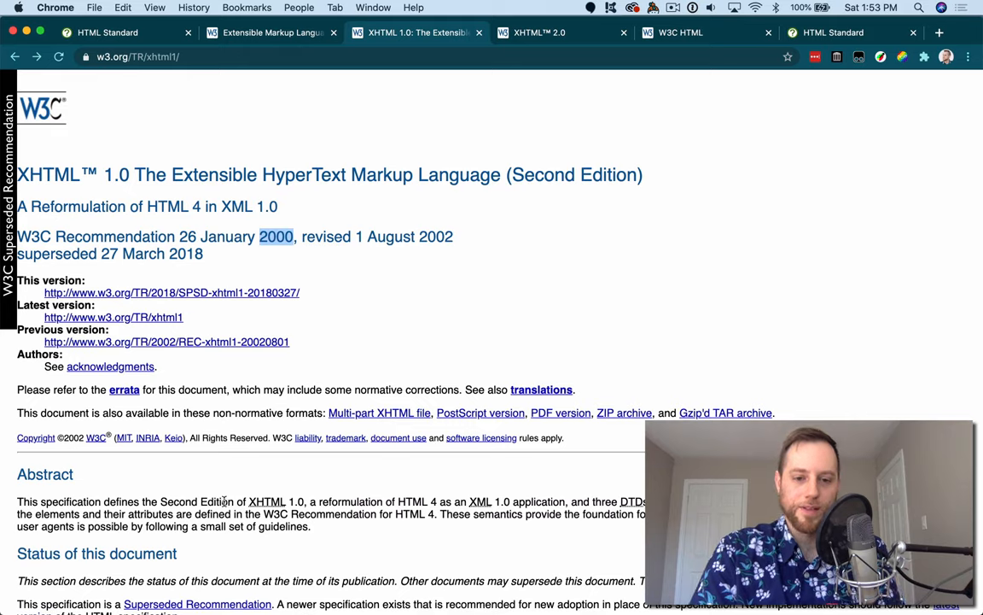
pyautogui.moveTo(389, 505)
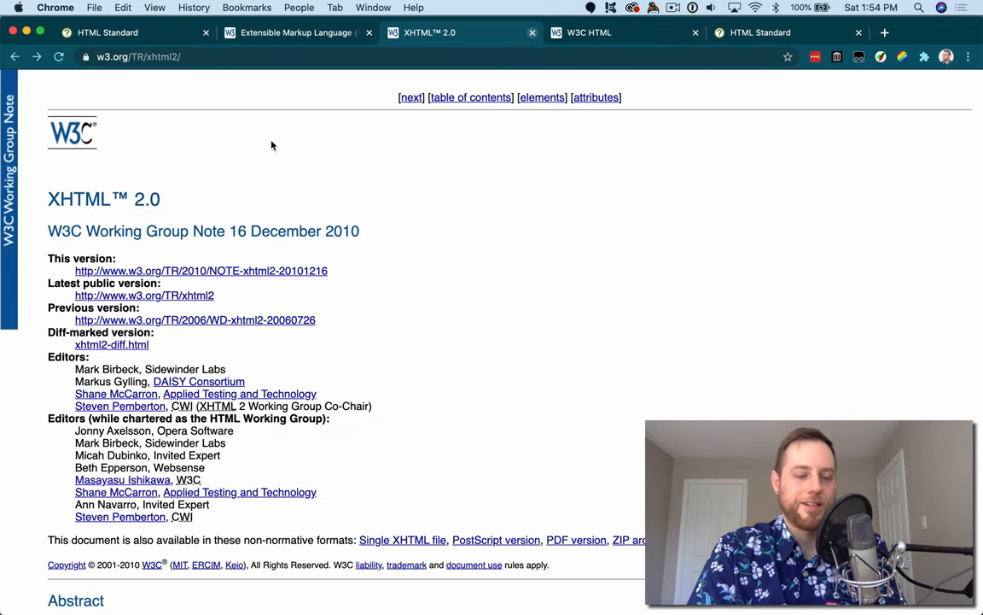
pyautogui.moveTo(243, 157)
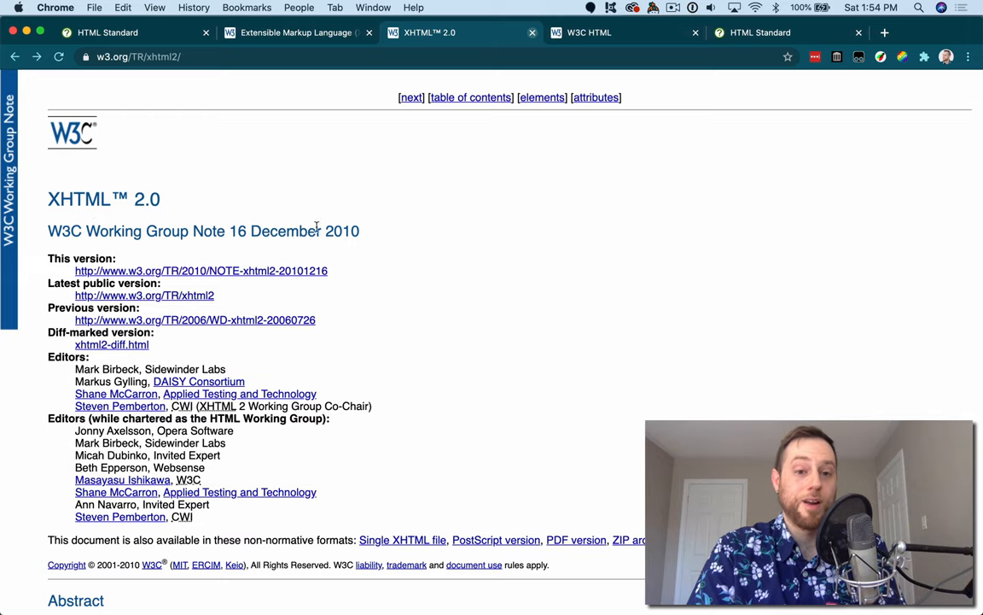
pyautogui.scroll(-3)
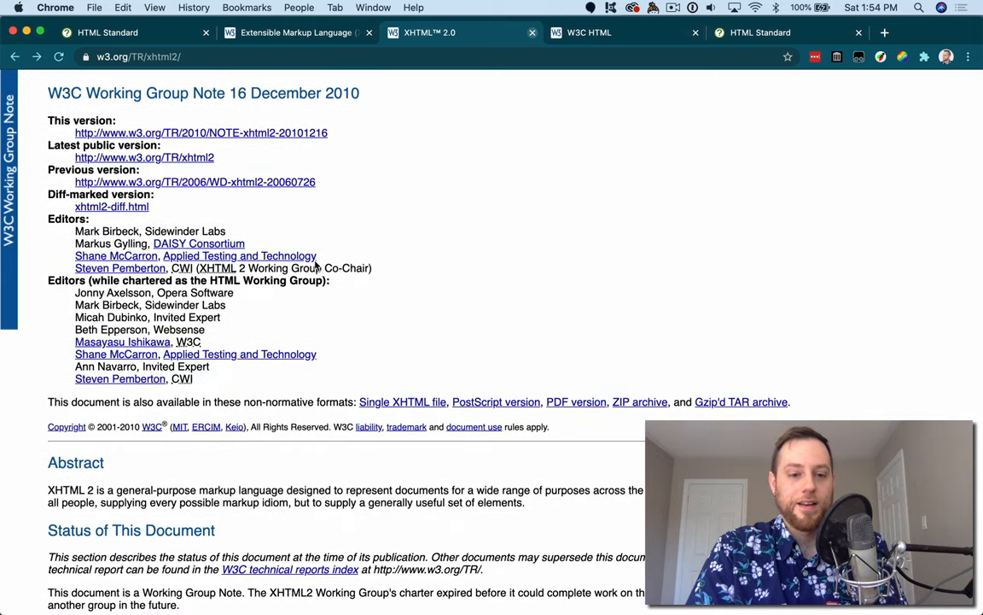
pyautogui.scroll(-3)
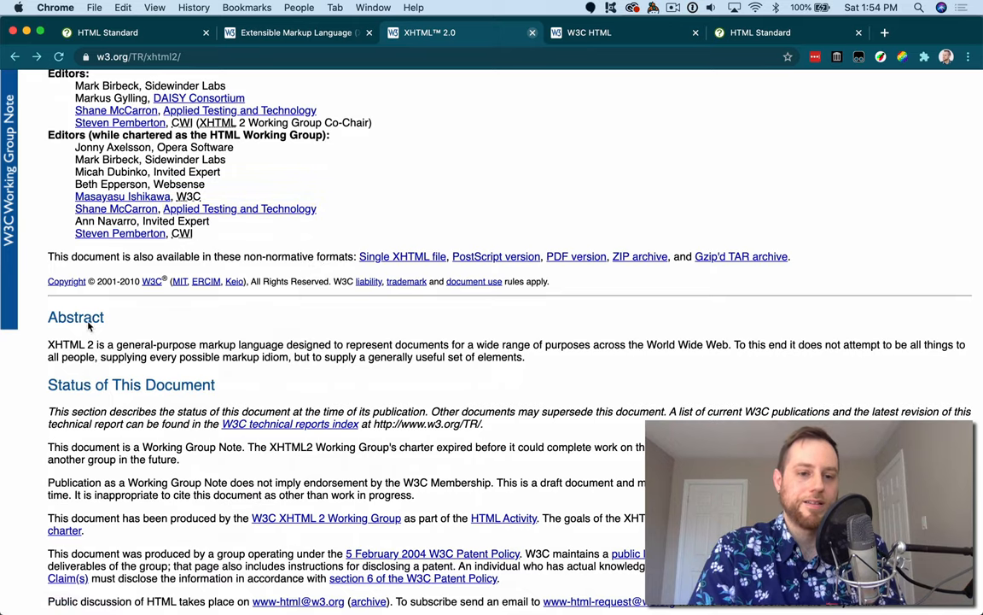
pyautogui.moveTo(48, 345); pyautogui.dragTo(179, 345)
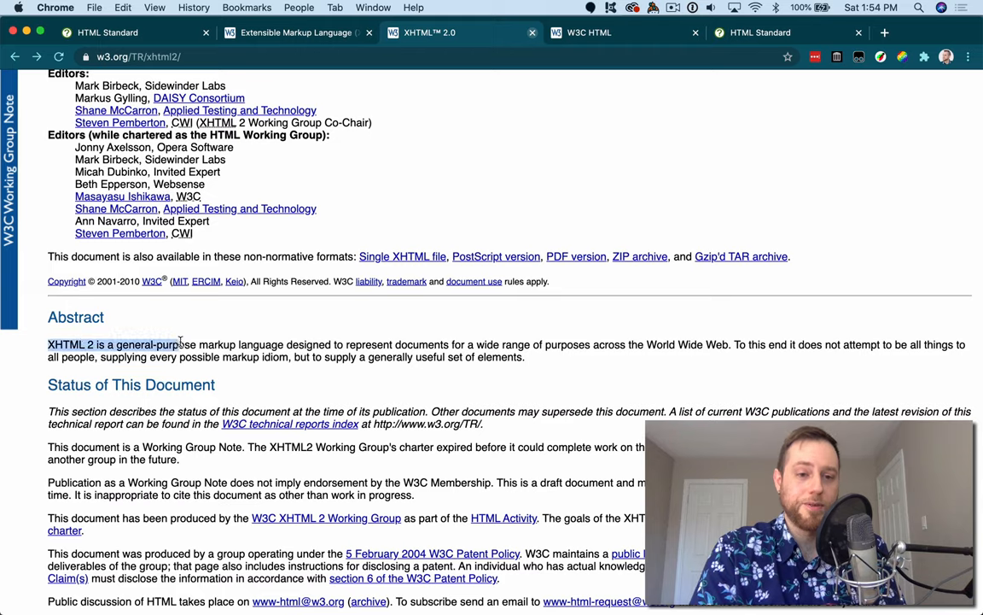
pyautogui.moveTo(308, 338)
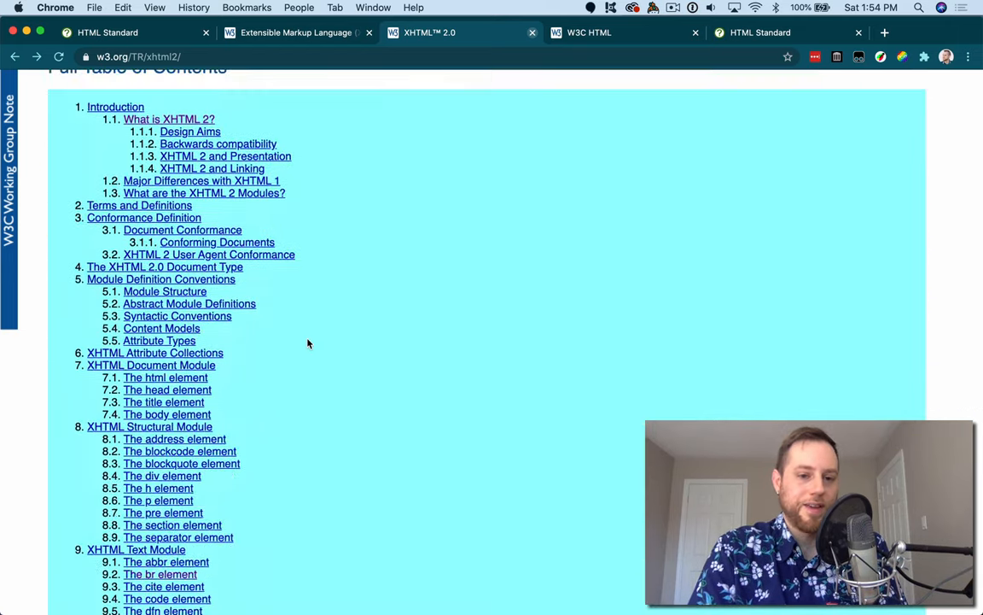
pyautogui.scroll(-3)
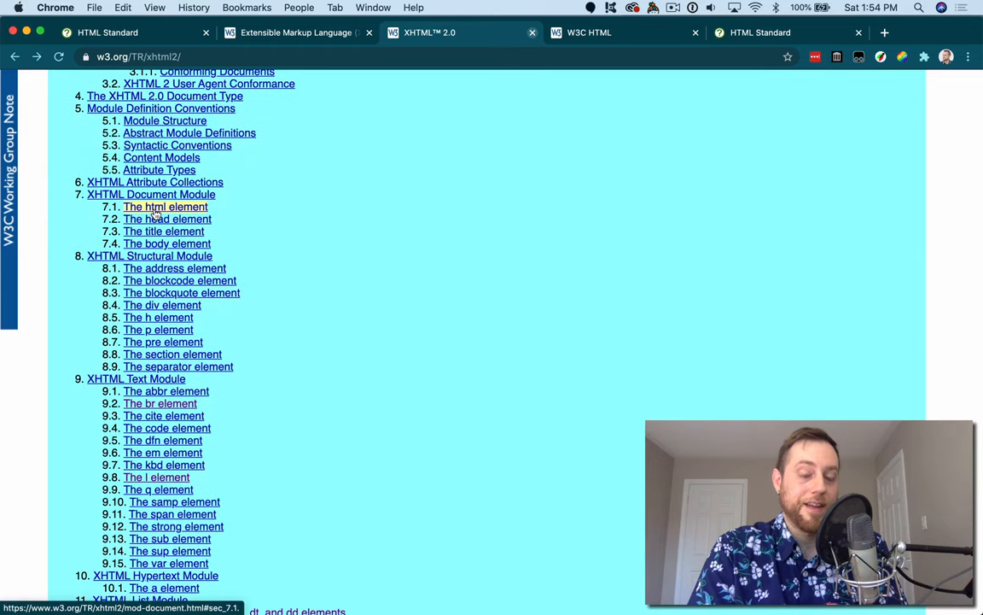
pyautogui.moveTo(167, 219)
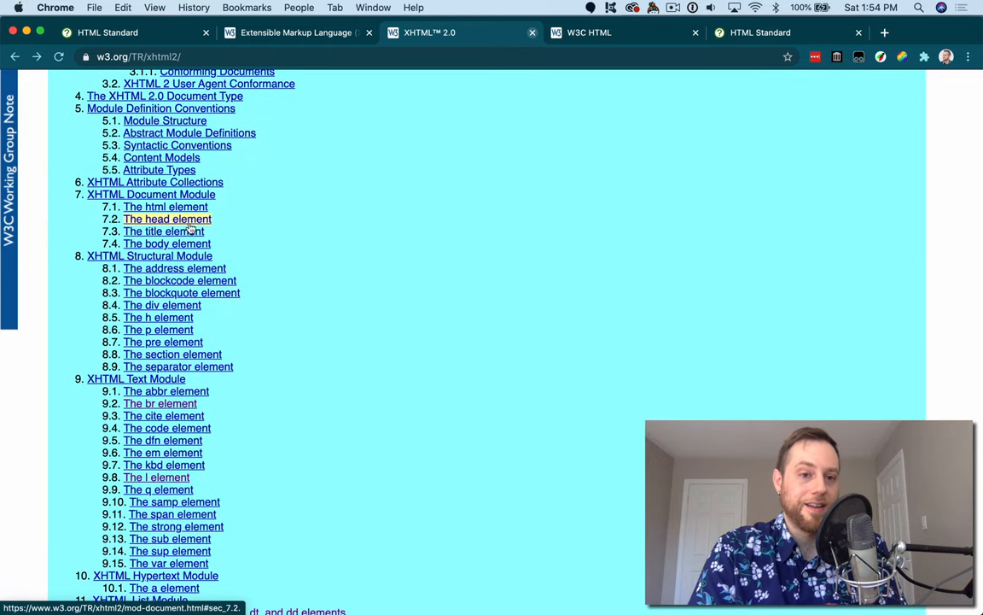
pyautogui.moveTo(164, 206)
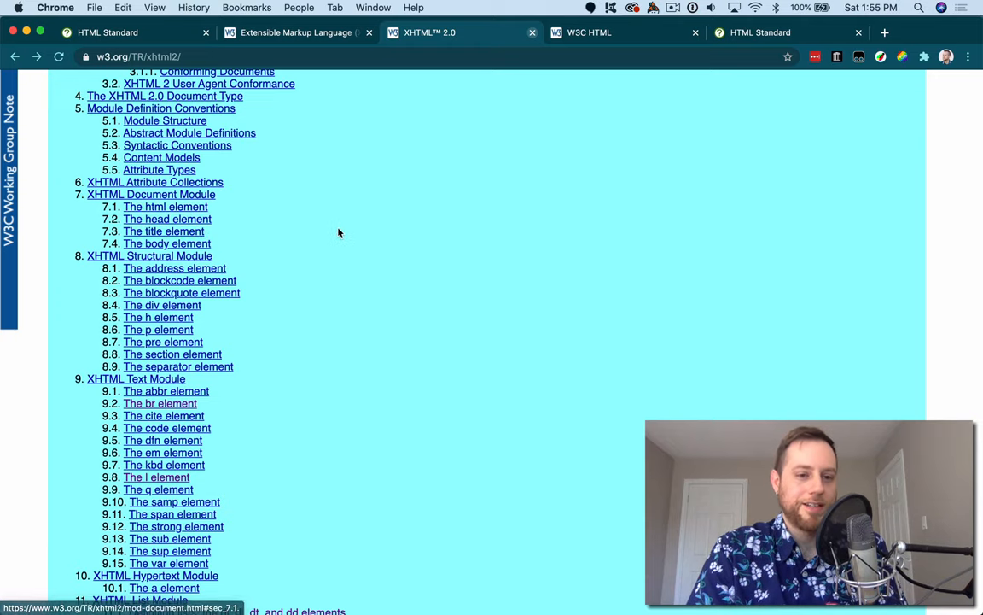
pyautogui.scroll(-3)
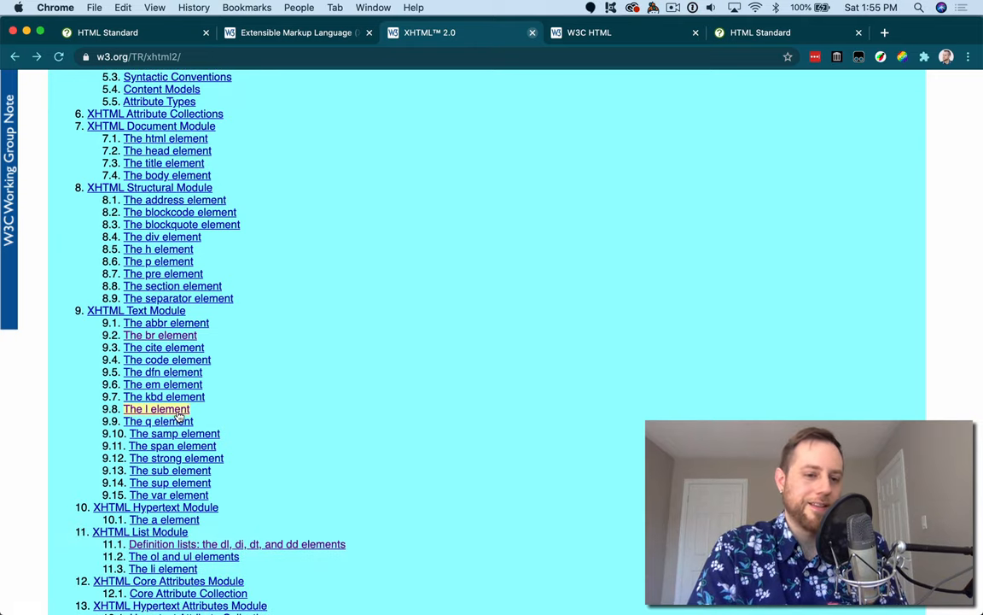
pyautogui.click(157, 408)
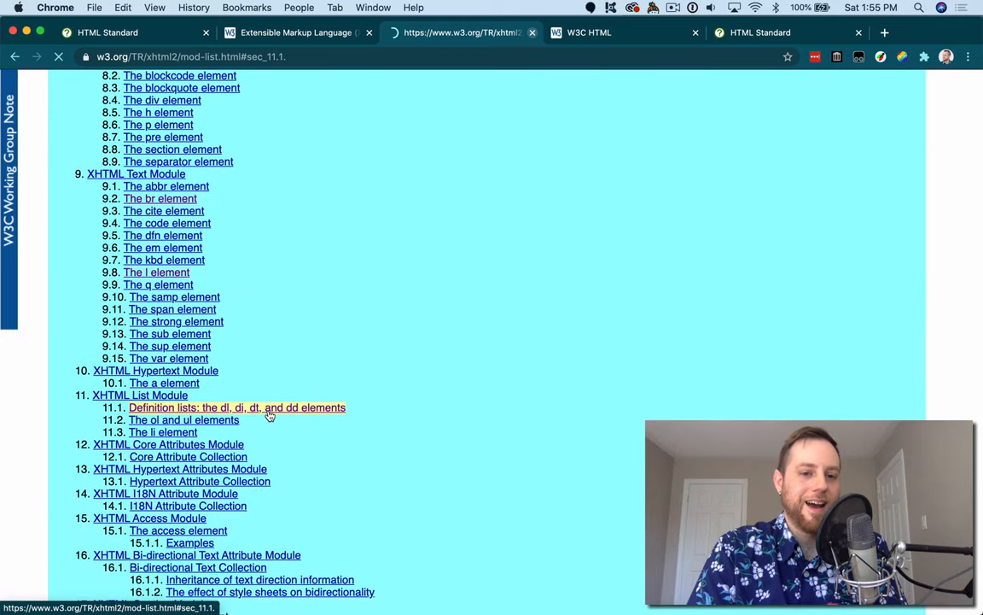
pyautogui.click(236, 406)
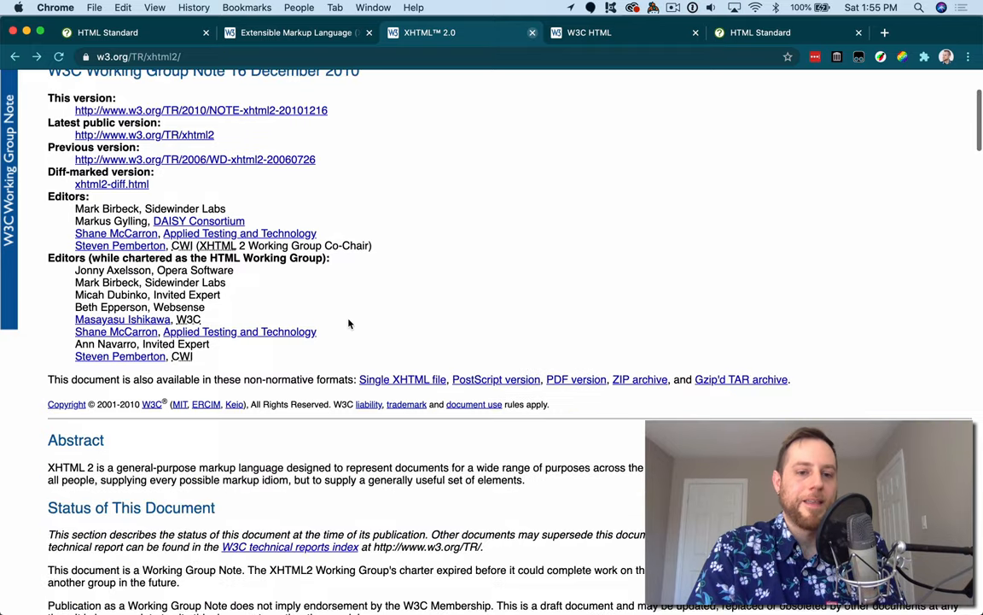
# - Highlight the status sentences saying the XHTML 2.0 charter expired and work continues elsewhere
pyautogui.scroll(-3)
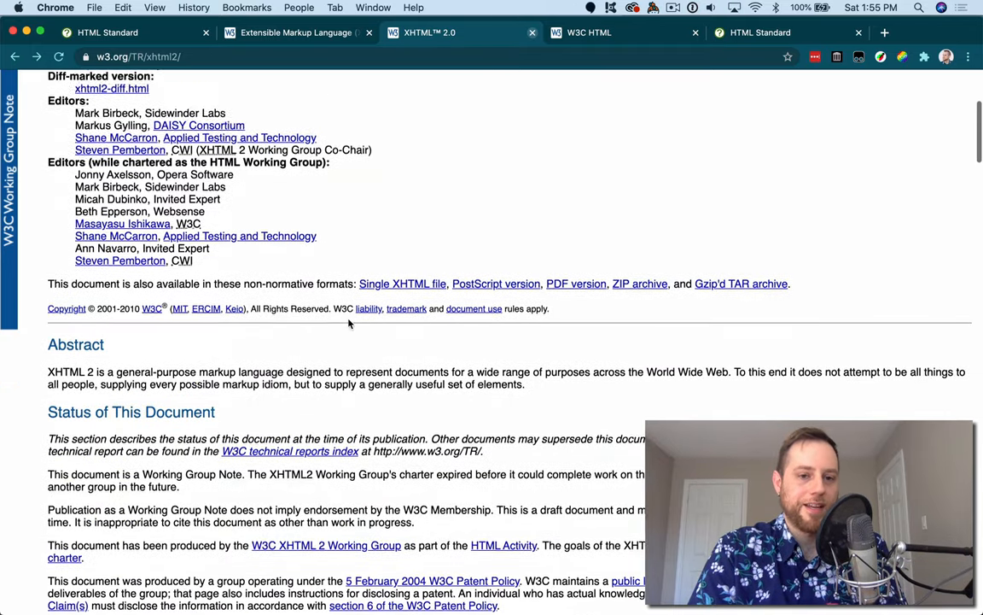
pyautogui.scroll(-3)
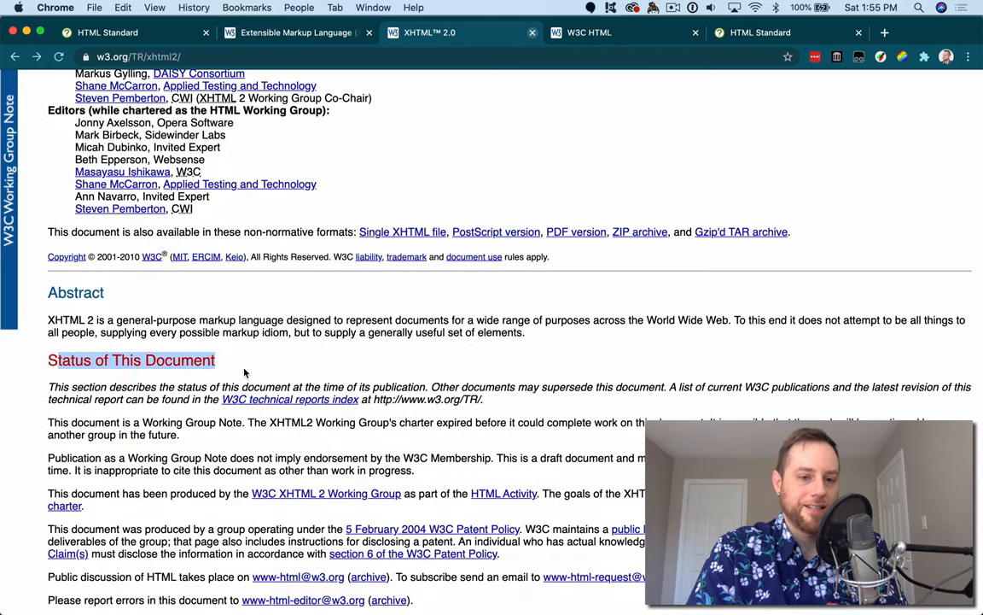
pyautogui.scroll(-3)
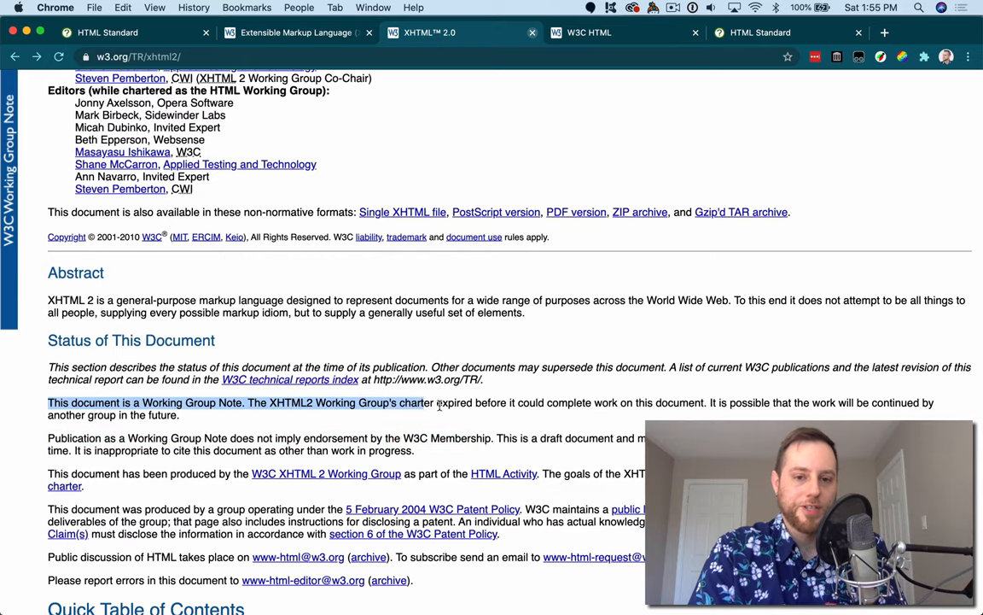
pyautogui.moveTo(435, 403); pyautogui.dragTo(707, 403)
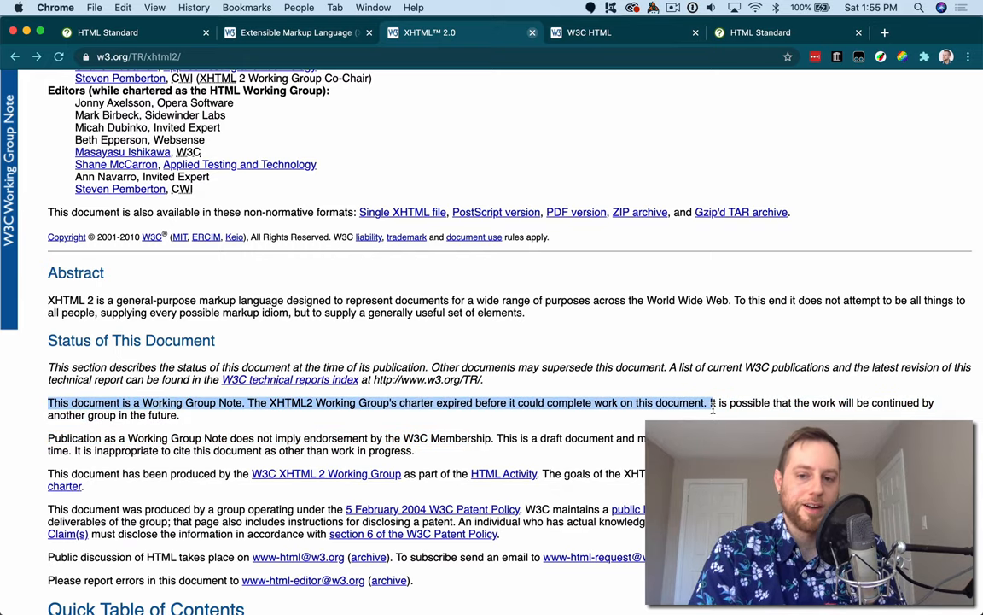
pyautogui.moveTo(709, 403); pyautogui.dragTo(179, 414)
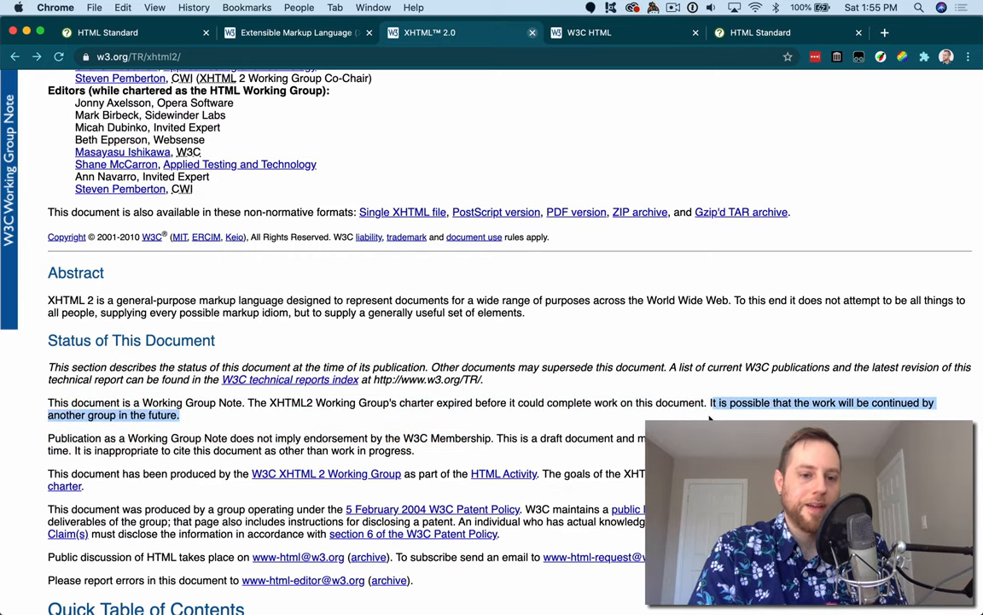
pyautogui.scroll(3)
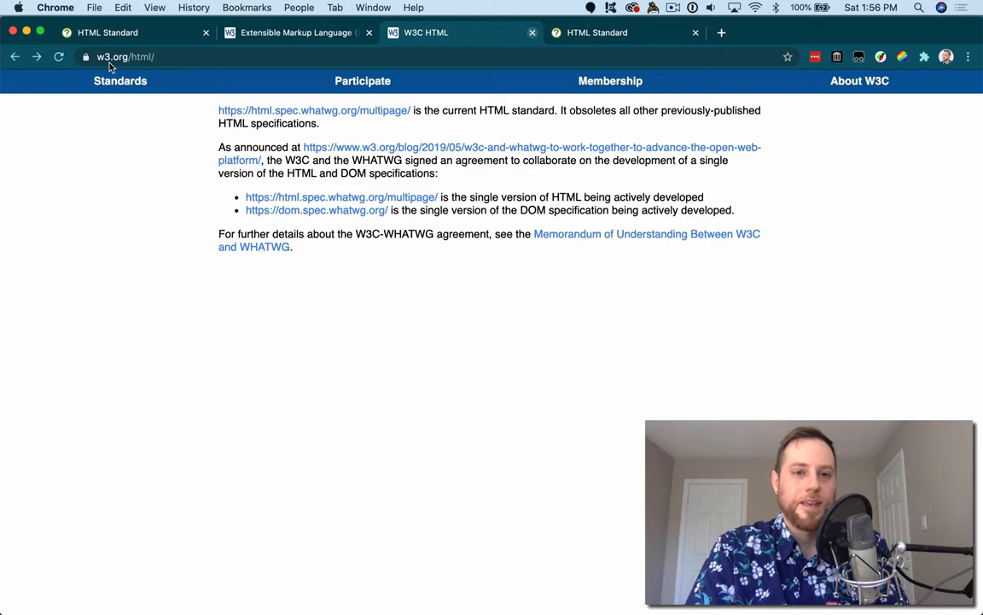
pyautogui.moveTo(256, 110)
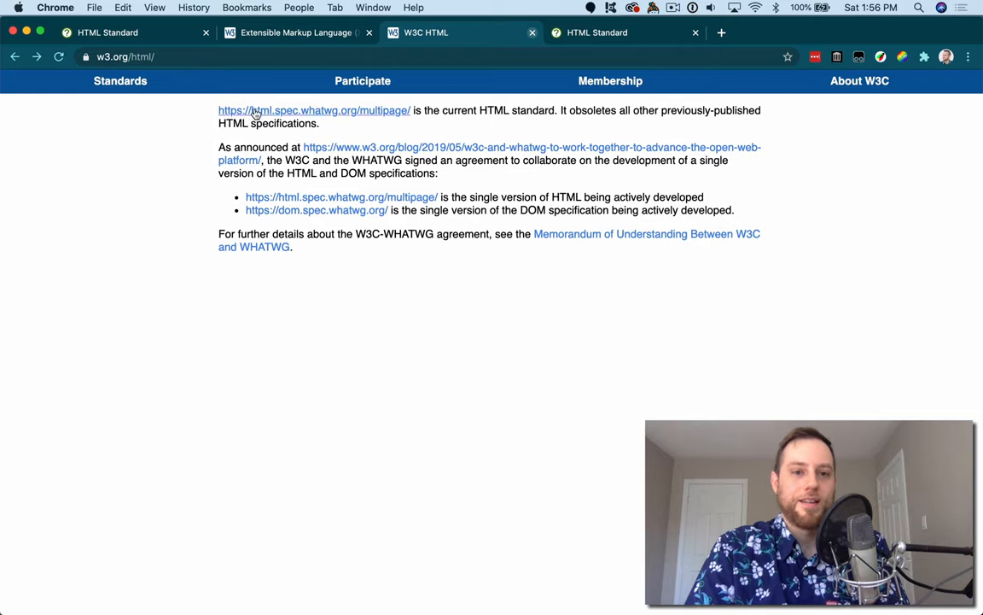
pyautogui.moveTo(308, 118)
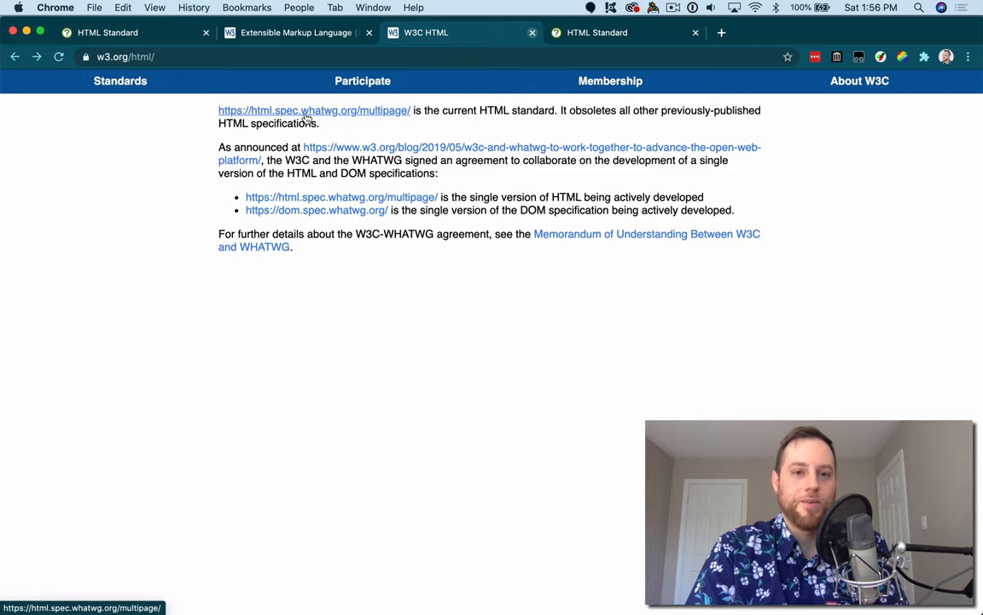
pyautogui.moveTo(367, 116)
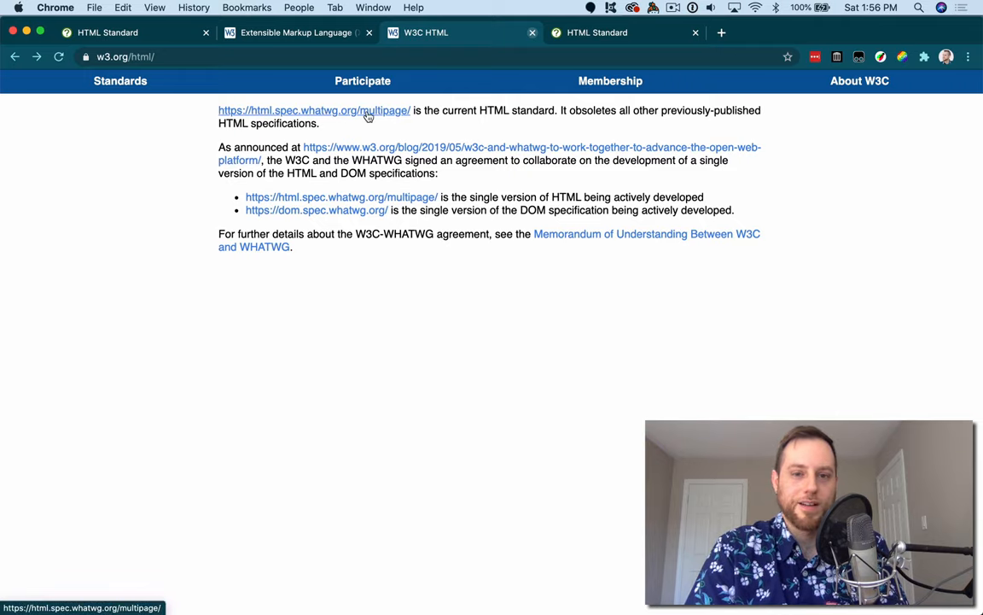
# - Highlight the sentence saying the WHATWG standard obsoletes earlier HTML specifications
pyautogui.click(314, 109)
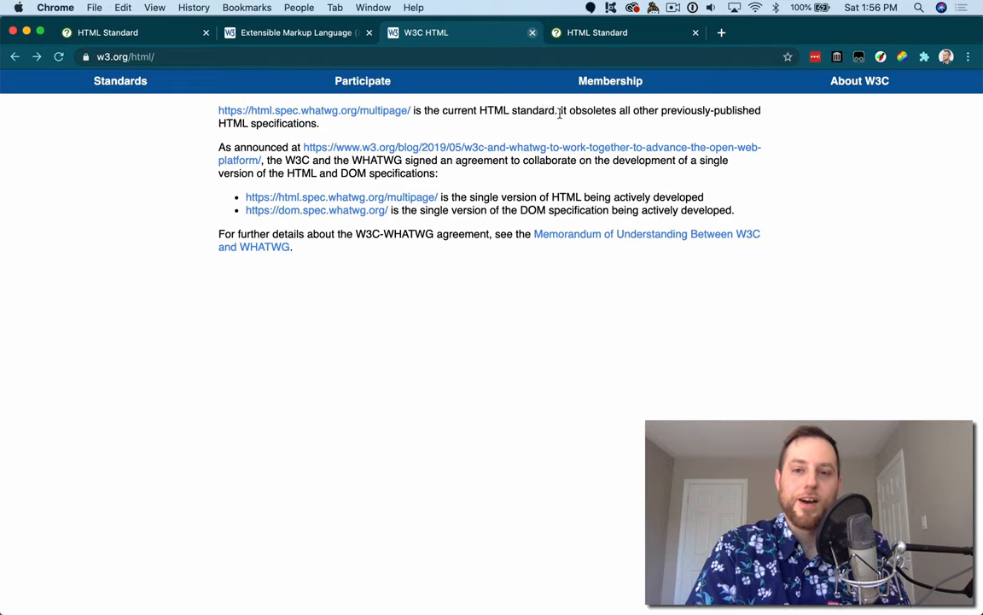
pyautogui.moveTo(562, 109); pyautogui.dragTo(320, 123)
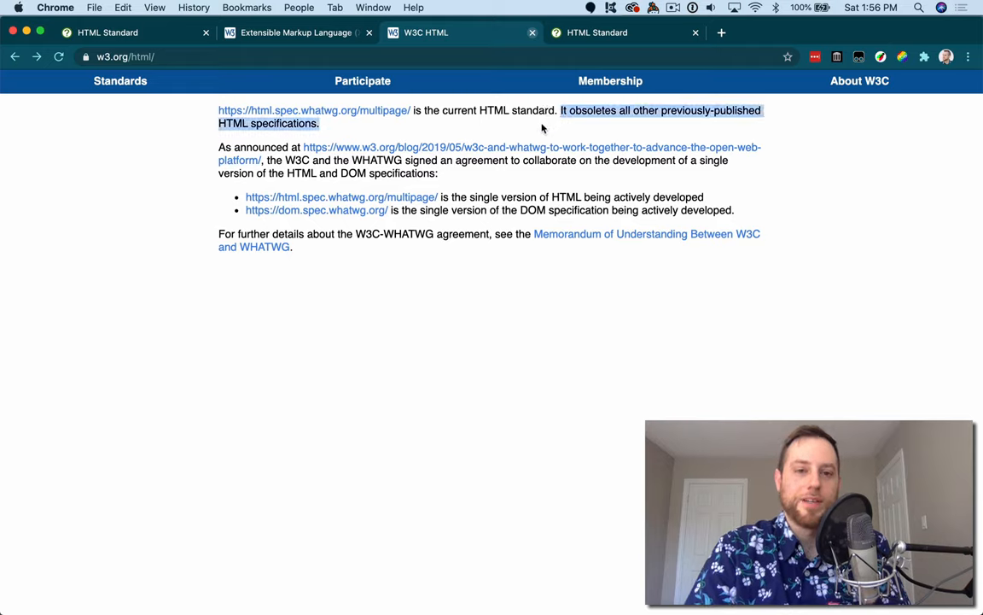
pyautogui.moveTo(304, 102)
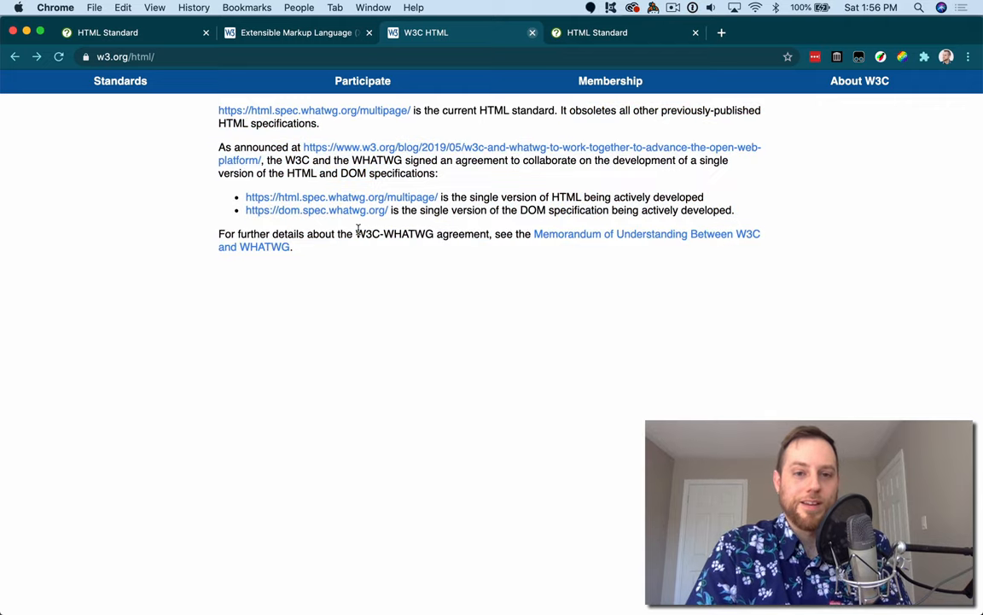
pyautogui.moveTo(257, 172)
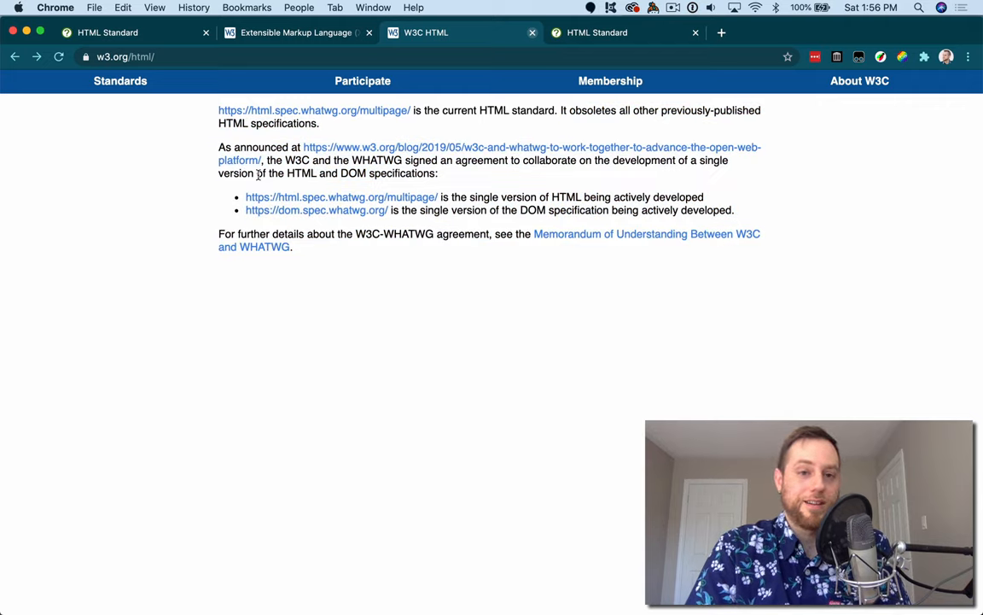
pyautogui.moveTo(365, 178)
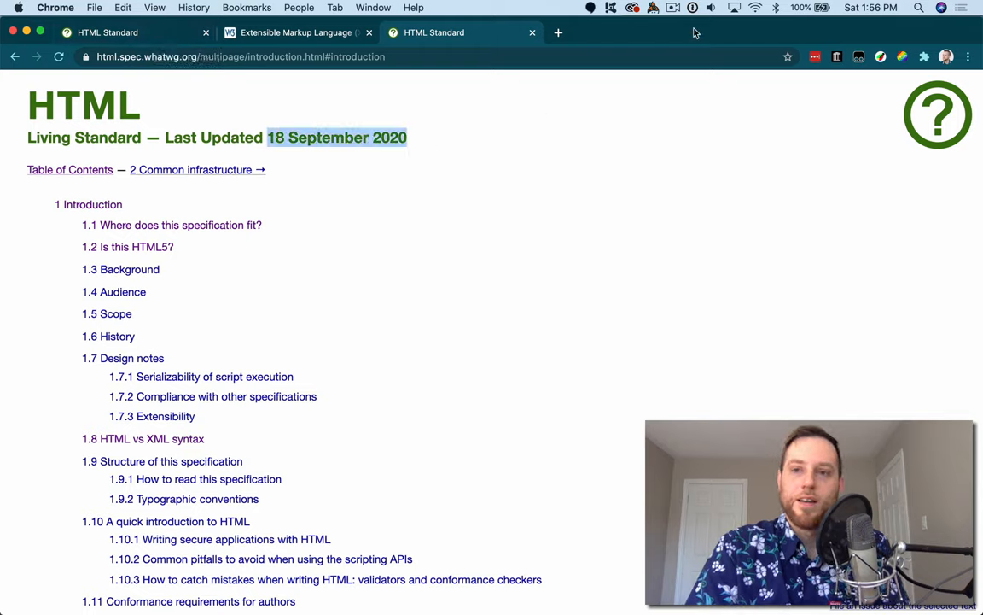
# - Close the duplicate HTML Standard page and return to the main HTML Standard tab
pyautogui.click(516, 168)
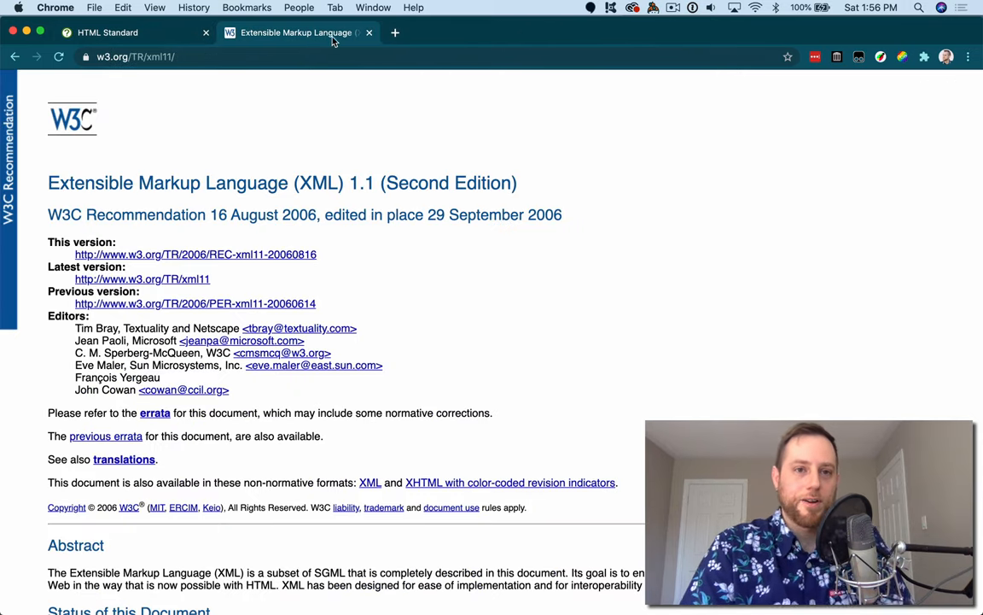
pyautogui.click(106, 32)
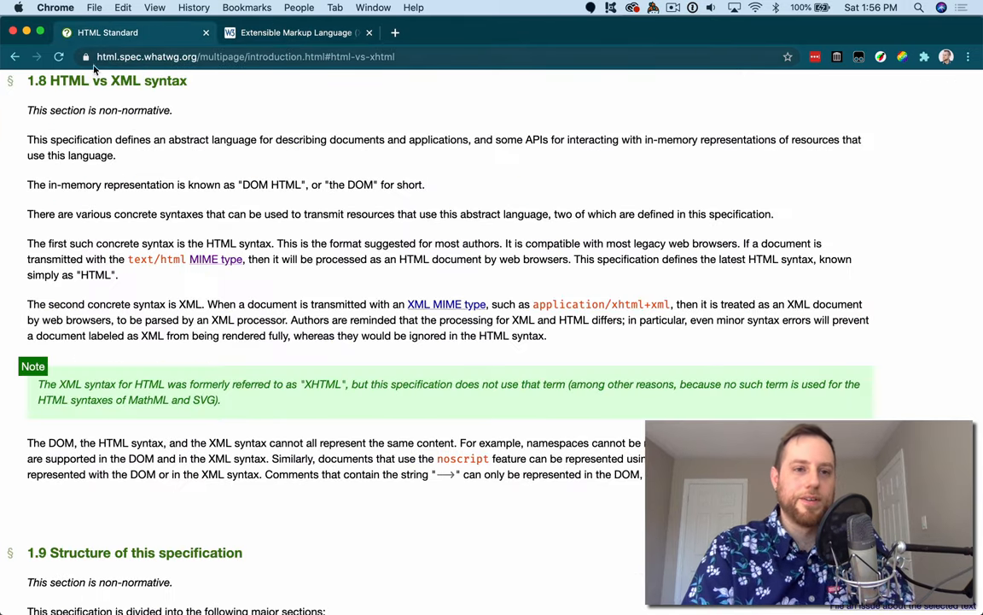
pyautogui.doubleClick(68, 80)
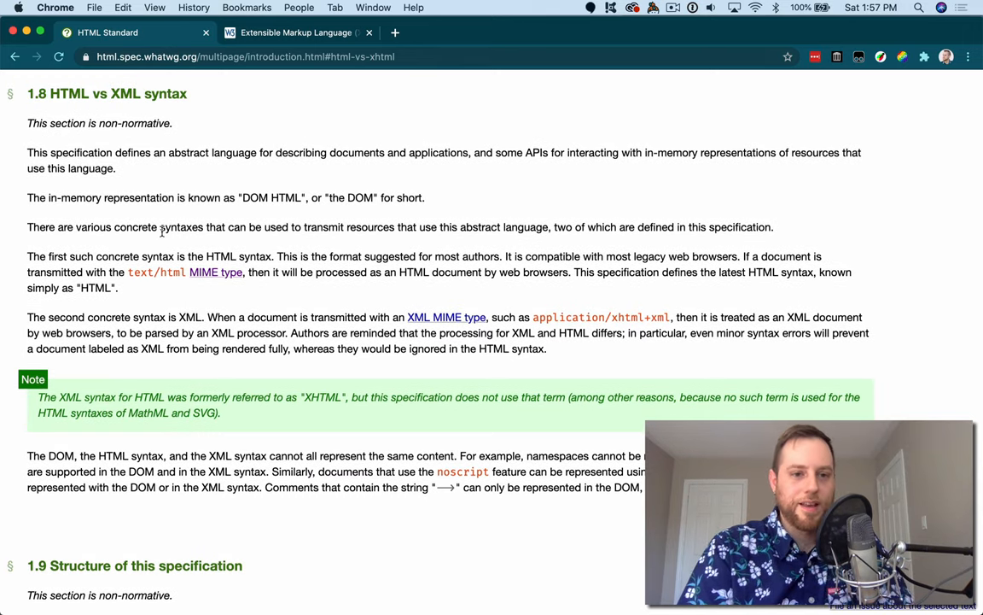
pyautogui.scroll(3)
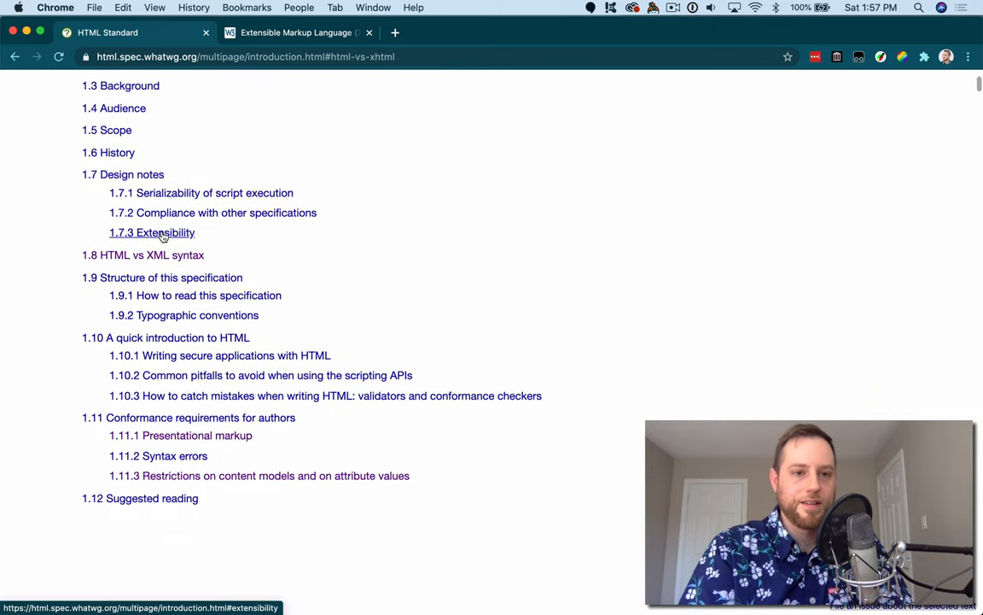
# - Show the specification's full table of contents and scroll toward chapter 12
pyautogui.click(152, 233)
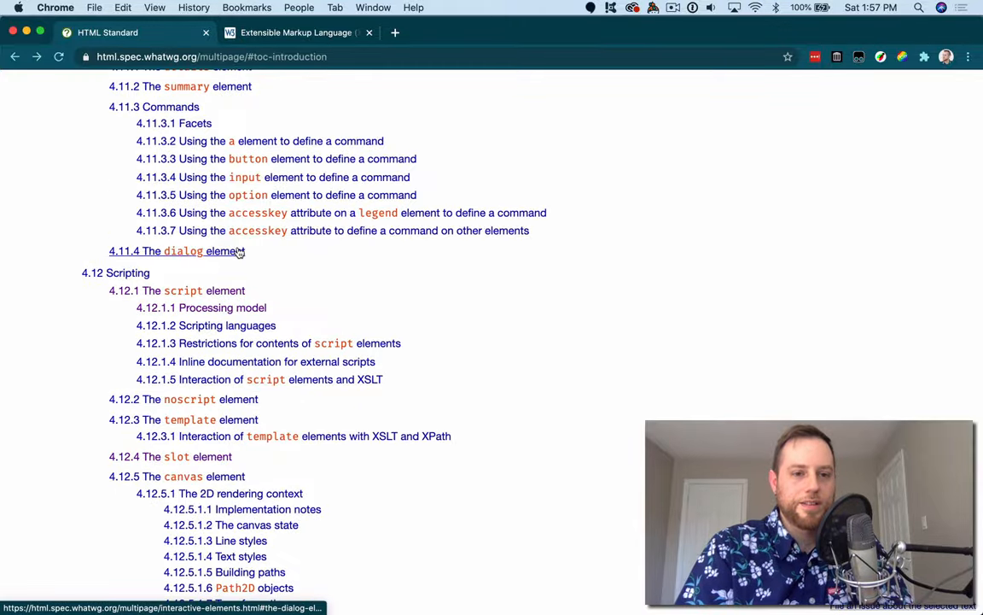
pyautogui.scroll(-3)
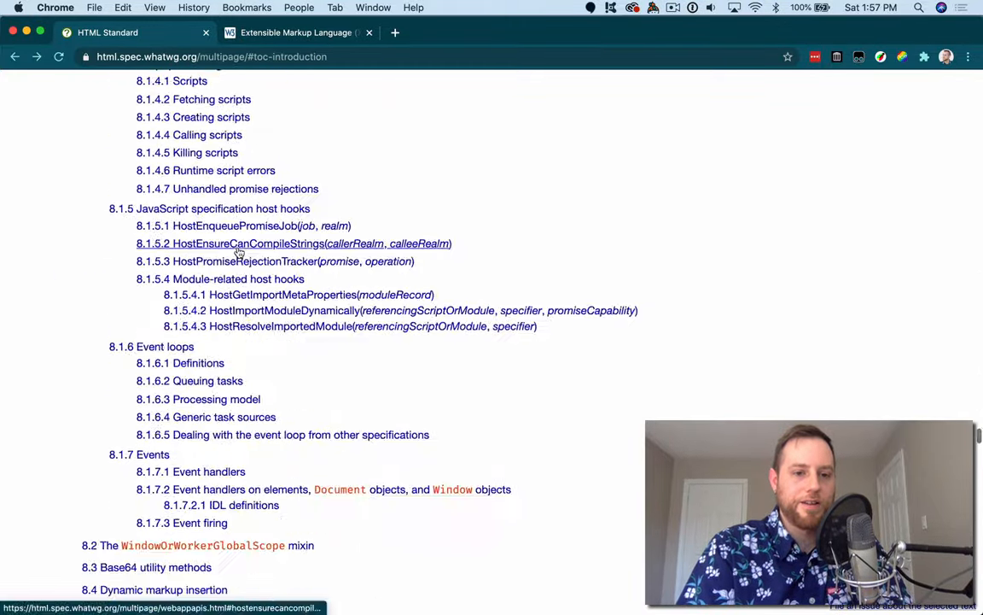
pyautogui.scroll(-3)
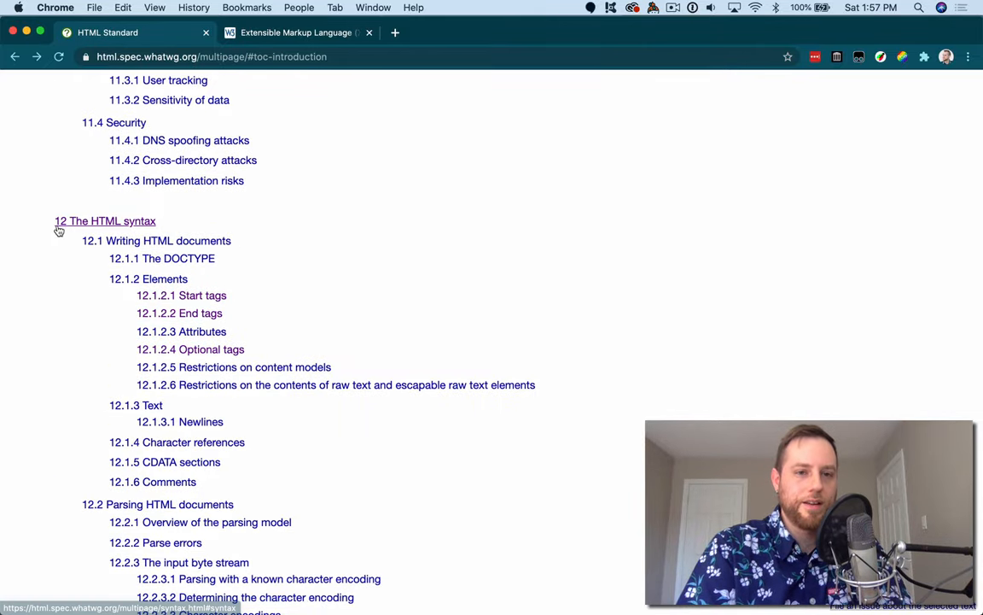
# - Enter chapter 12 The HTML syntax and highlight the opening paragraphs of Writing HTML documents
pyautogui.click(104, 220)
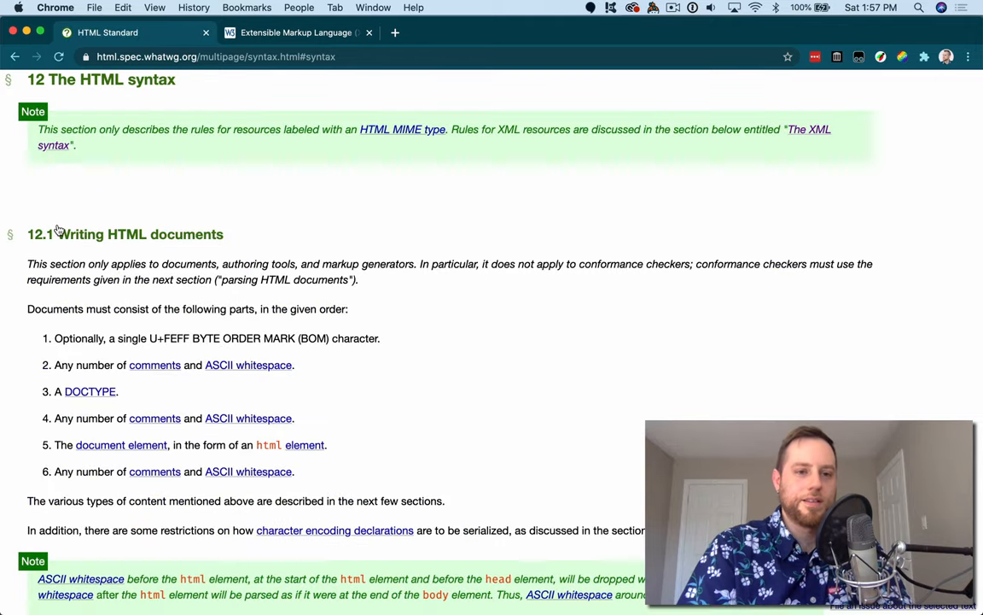
pyautogui.scroll(-3)
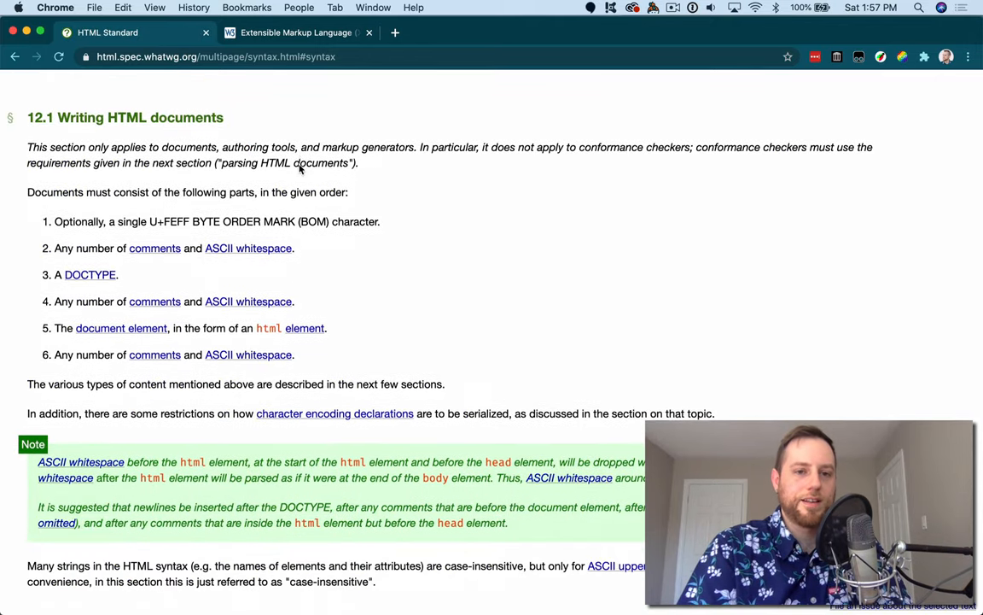
pyautogui.moveTo(27, 147); pyautogui.dragTo(444, 382)
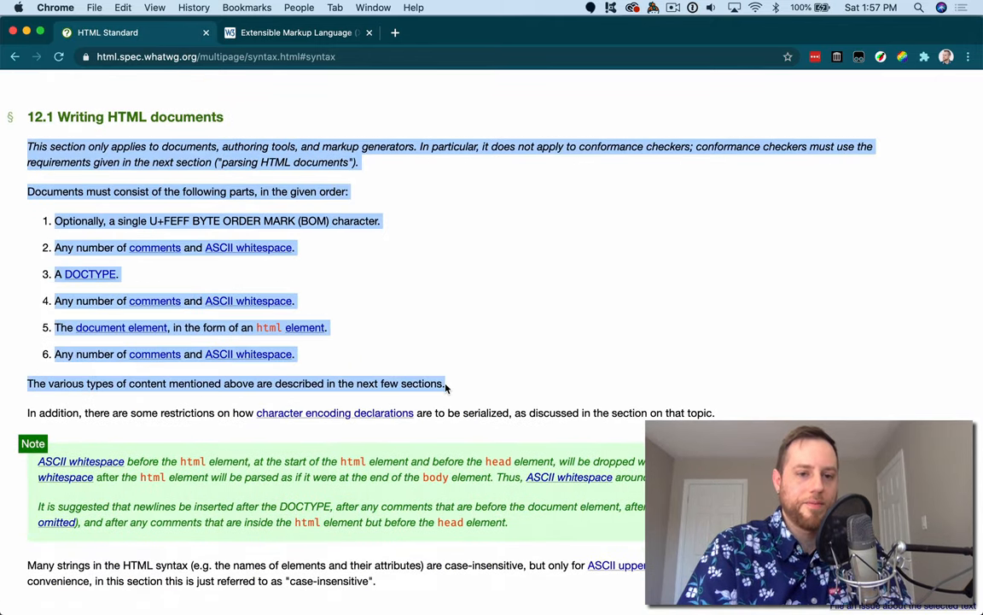
# - Scroll through the HTML syntax rules down to the 12.1.6 Comments section
pyautogui.scroll(-3)
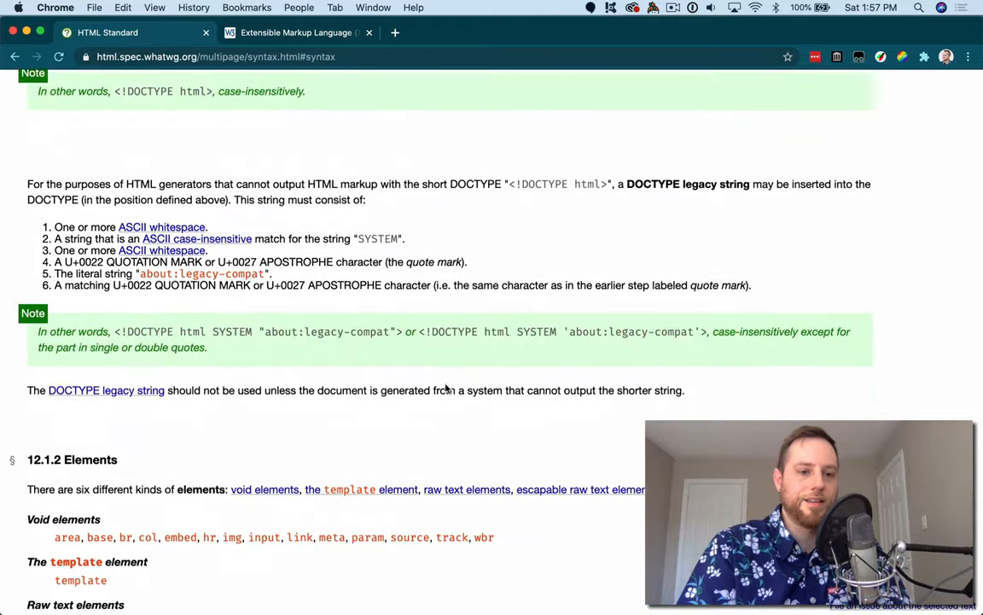
pyautogui.scroll(-3)
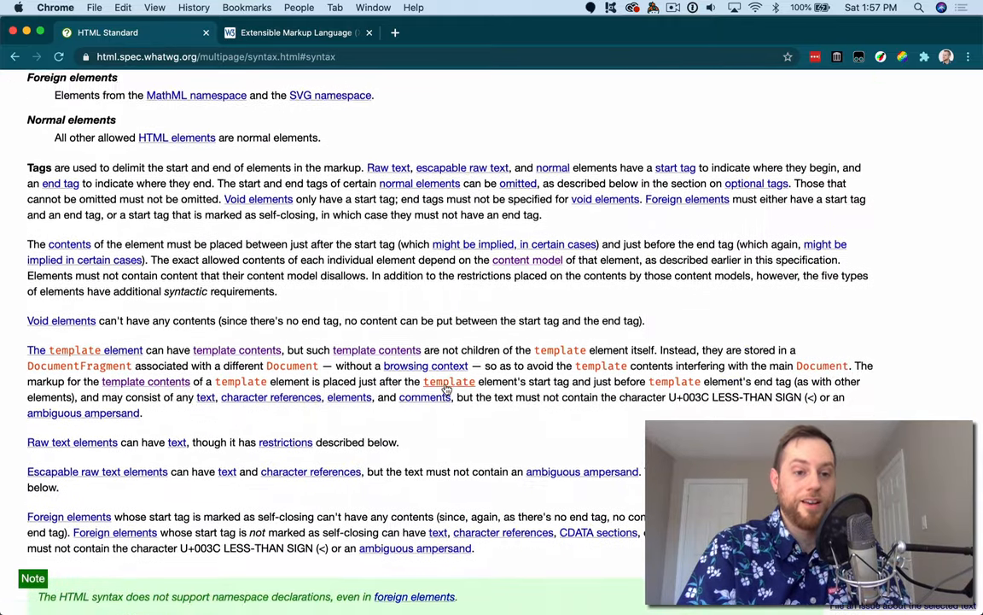
pyautogui.scroll(-3)
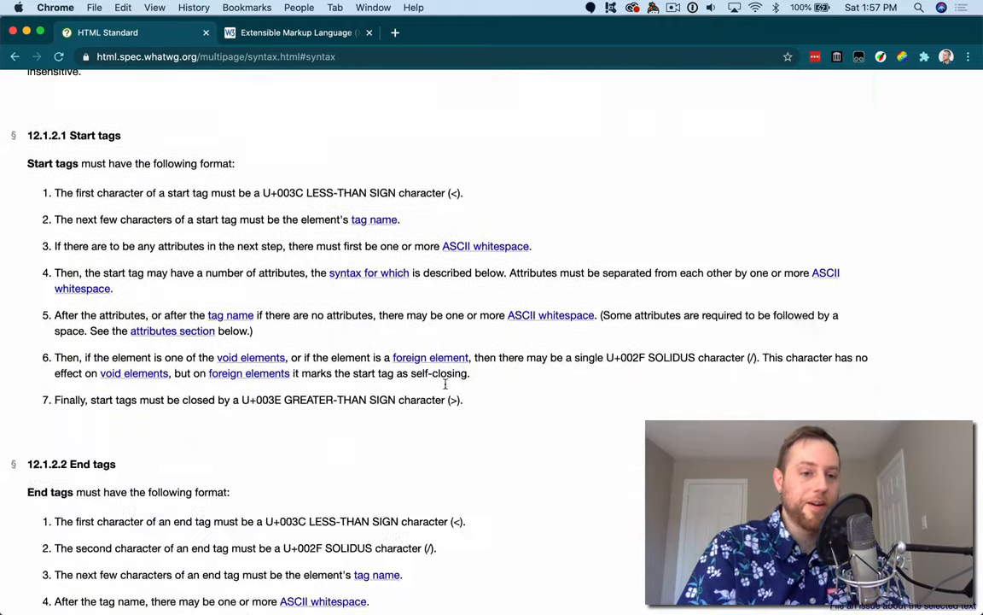
pyautogui.scroll(-3)
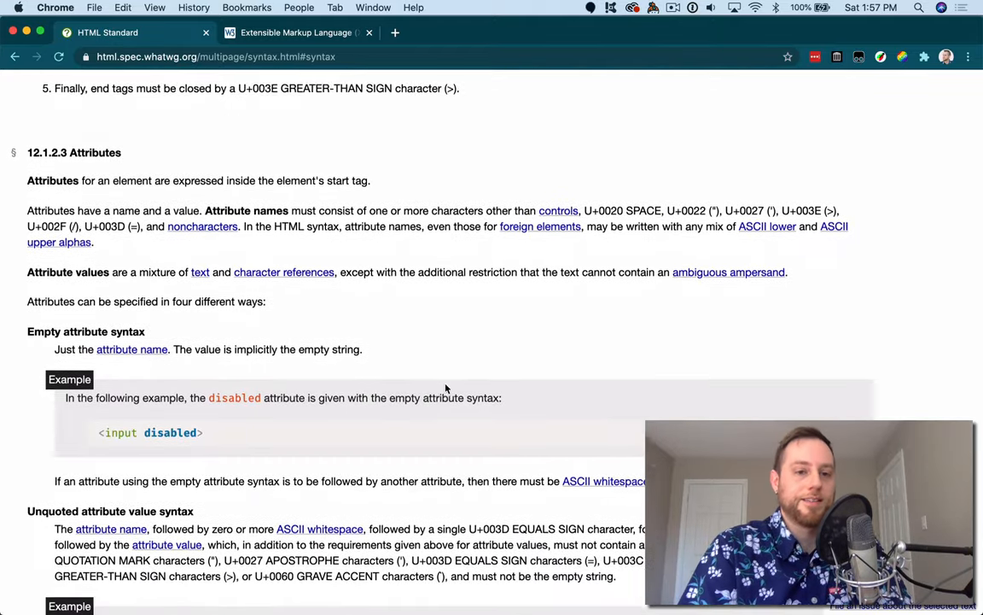
pyautogui.scroll(-3)
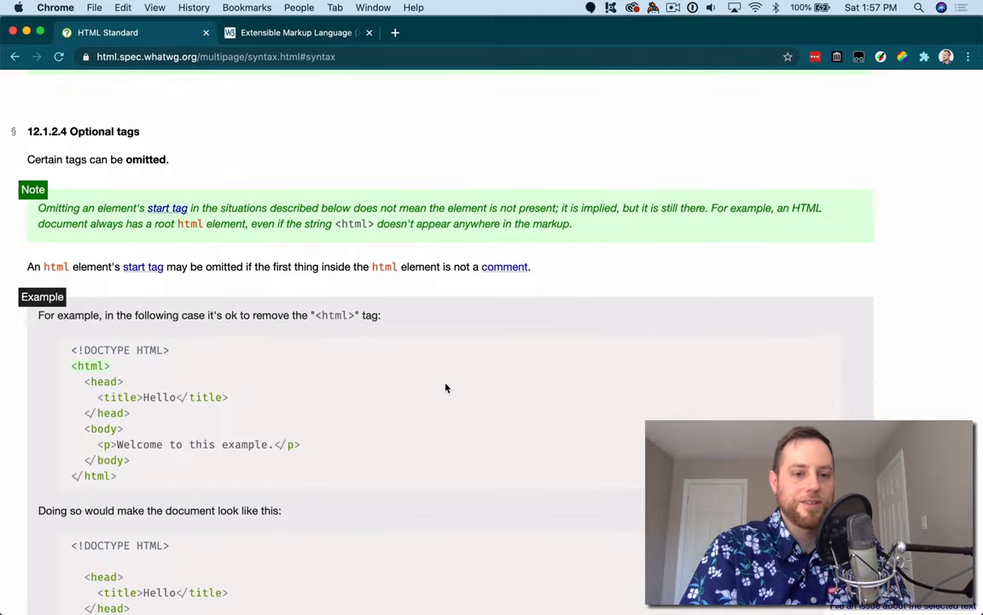
pyautogui.scroll(-3)
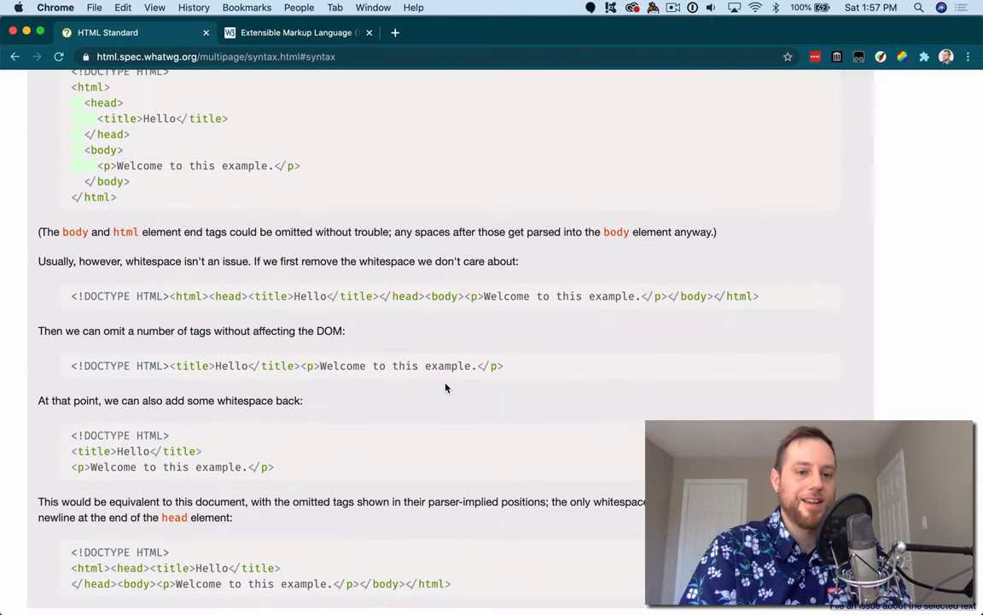
pyautogui.scroll(-3)
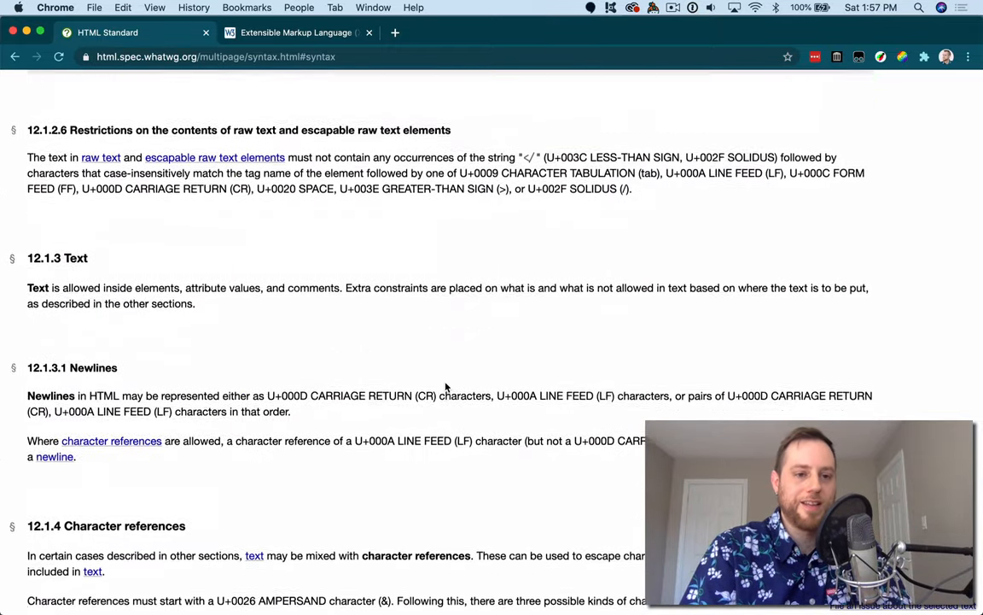
pyautogui.scroll(-3)
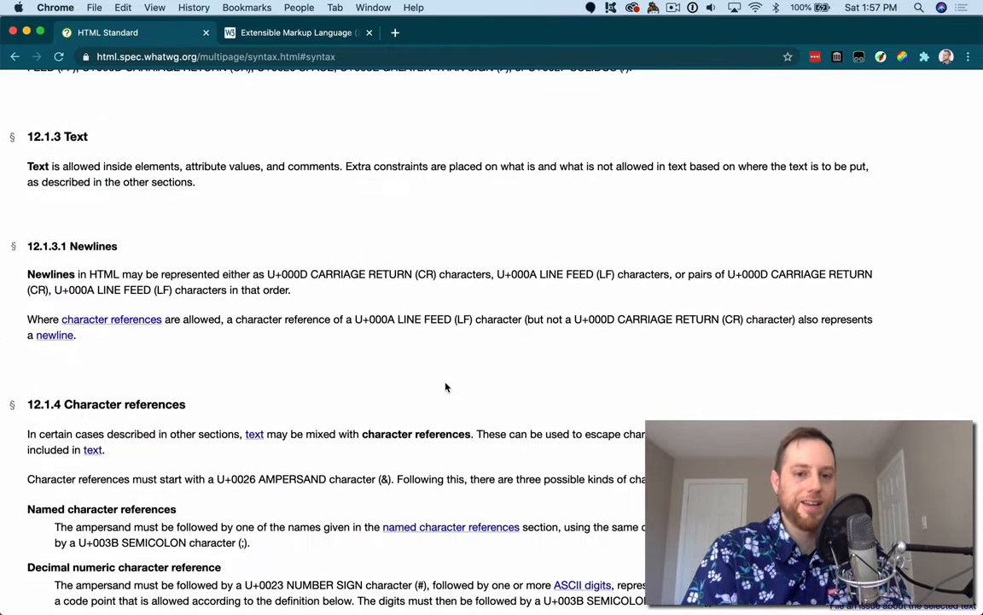
pyautogui.scroll(-3)
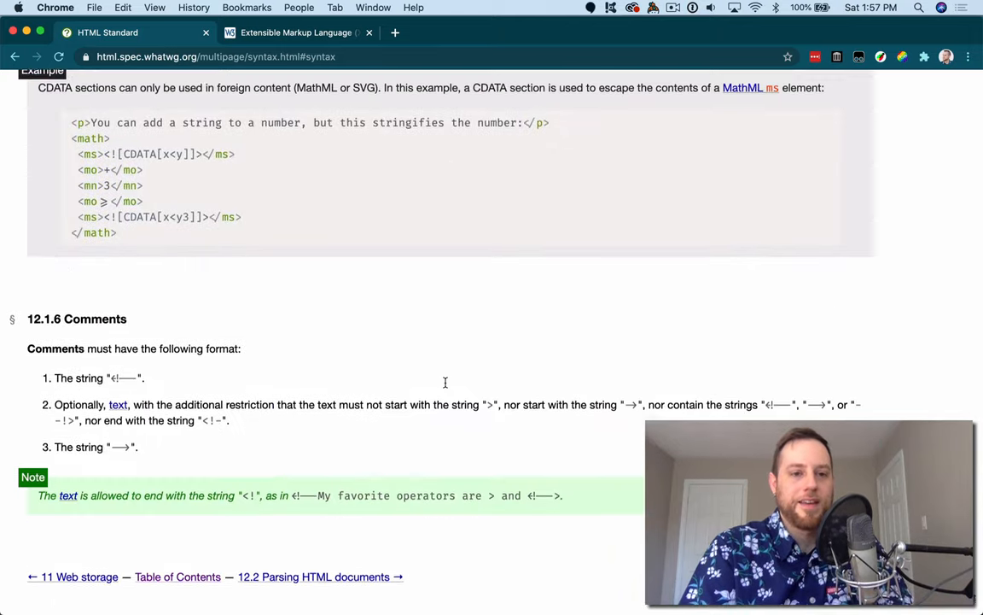
pyautogui.scroll(-3)
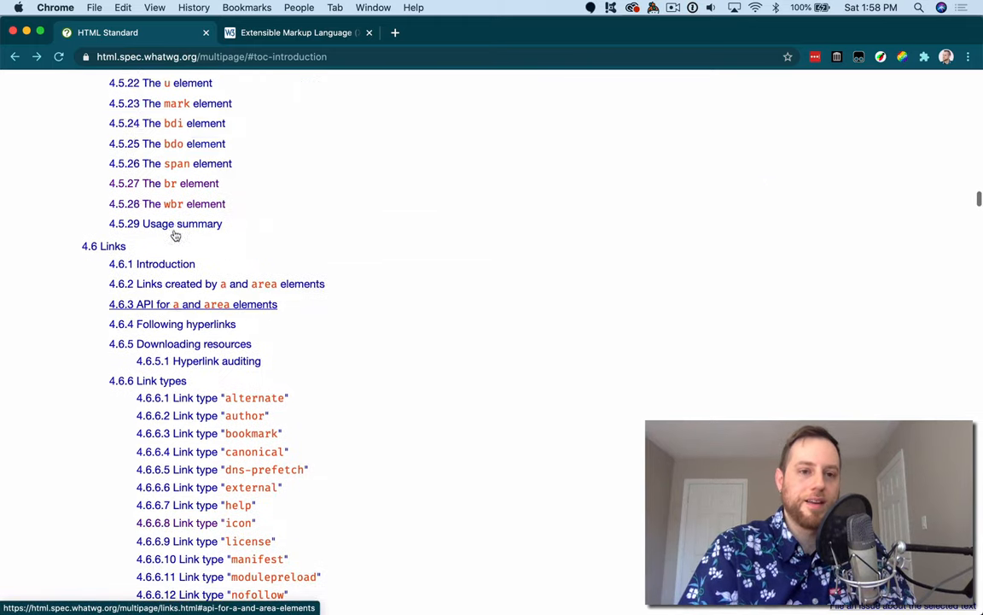
# - Scroll the table of contents back up to sections 4.4 Grouping content and 4.5 Text-level semantics
pyautogui.scroll(3)
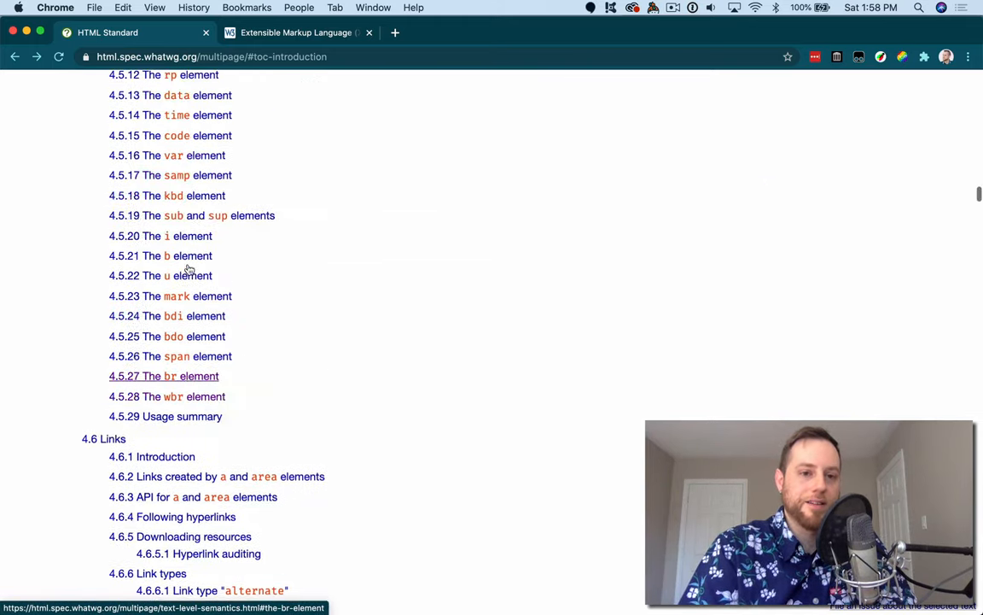
pyautogui.scroll(3)
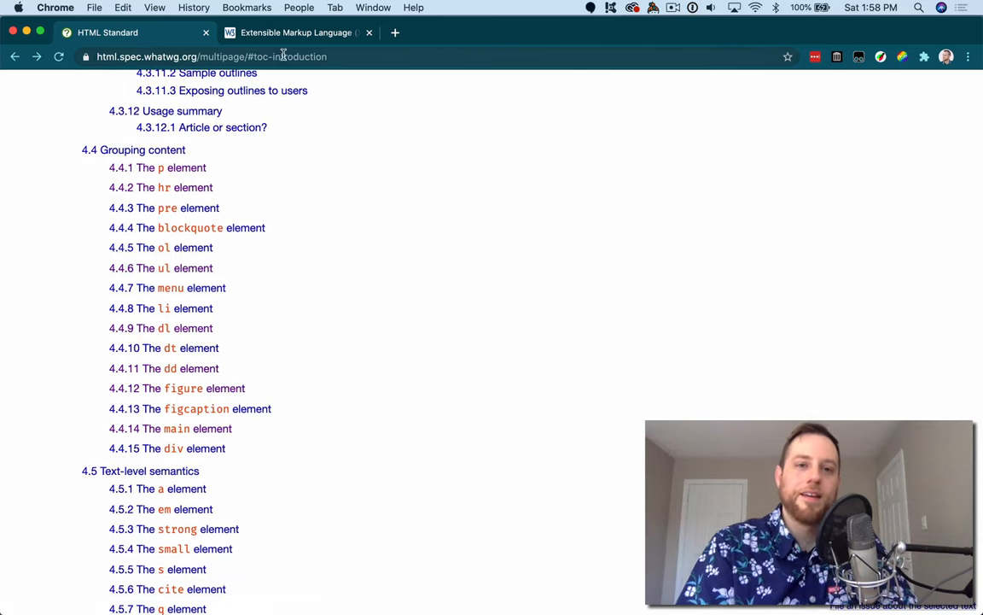
# - Switch to the XML 1.1 specification and highlight its Documents and Logical Structures contents entries
pyautogui.click(293, 32)
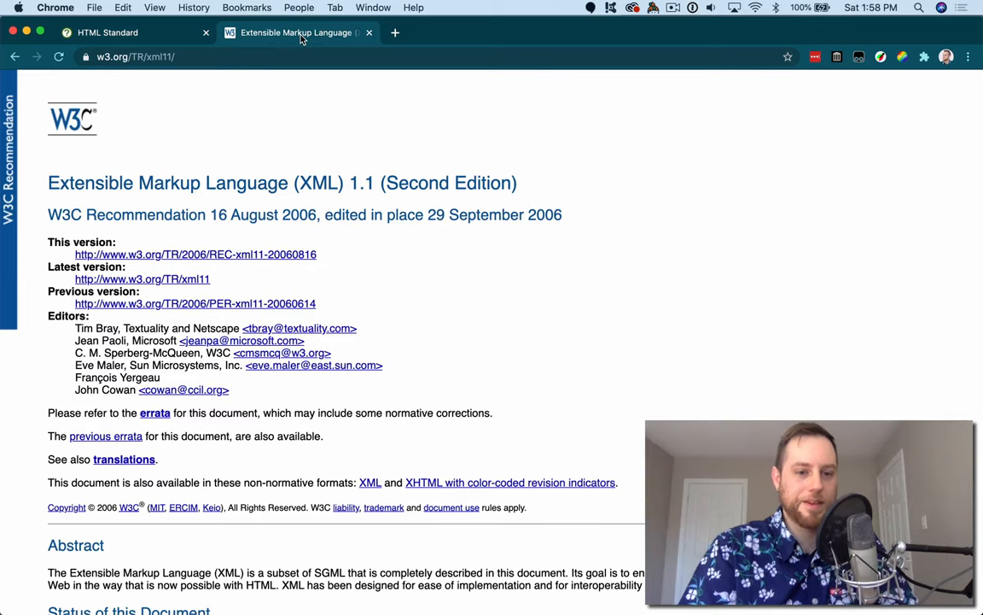
pyautogui.scroll(-3)
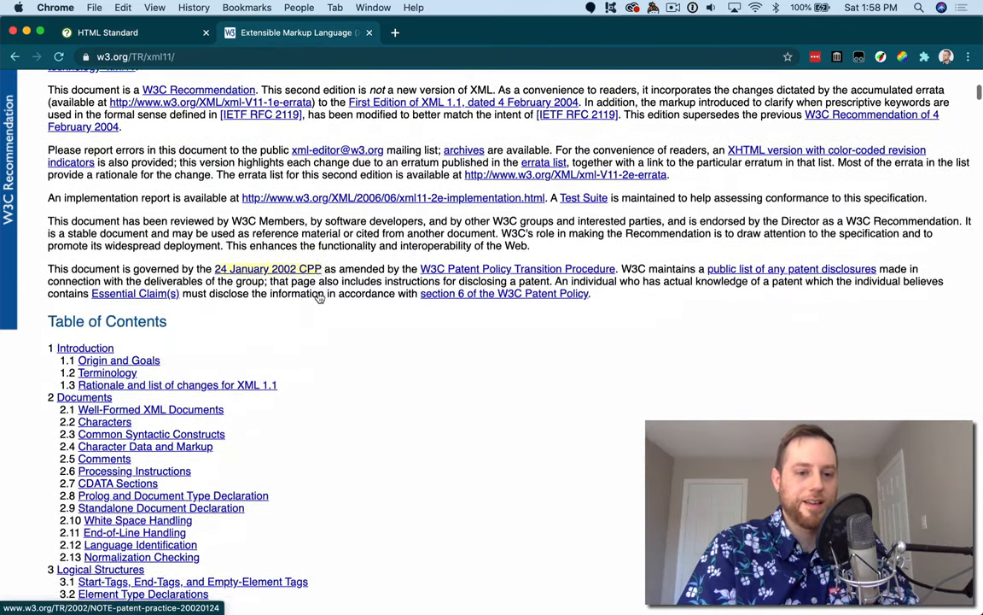
pyautogui.scroll(-3)
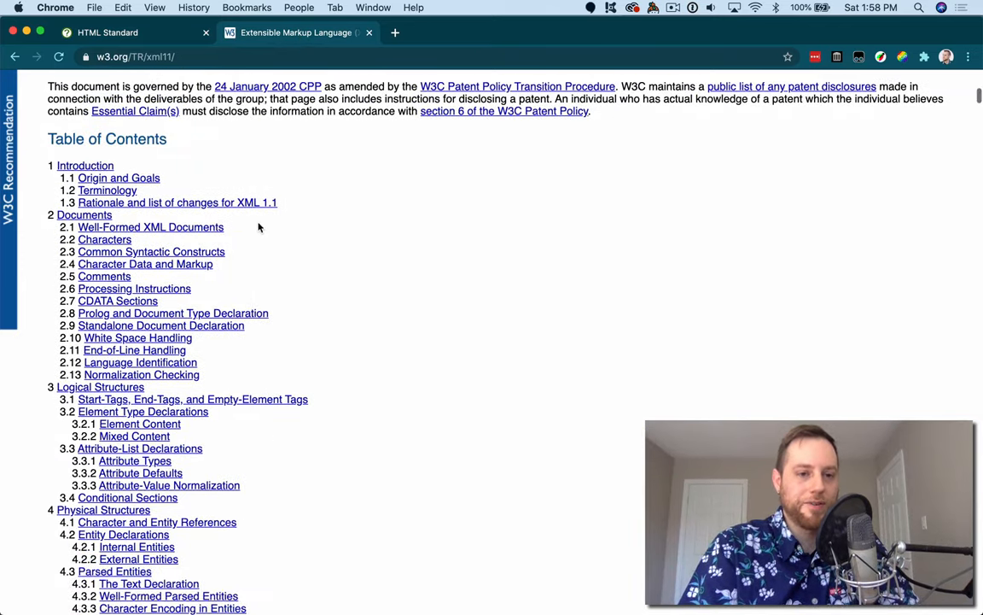
pyautogui.moveTo(78, 227); pyautogui.dragTo(225, 251)
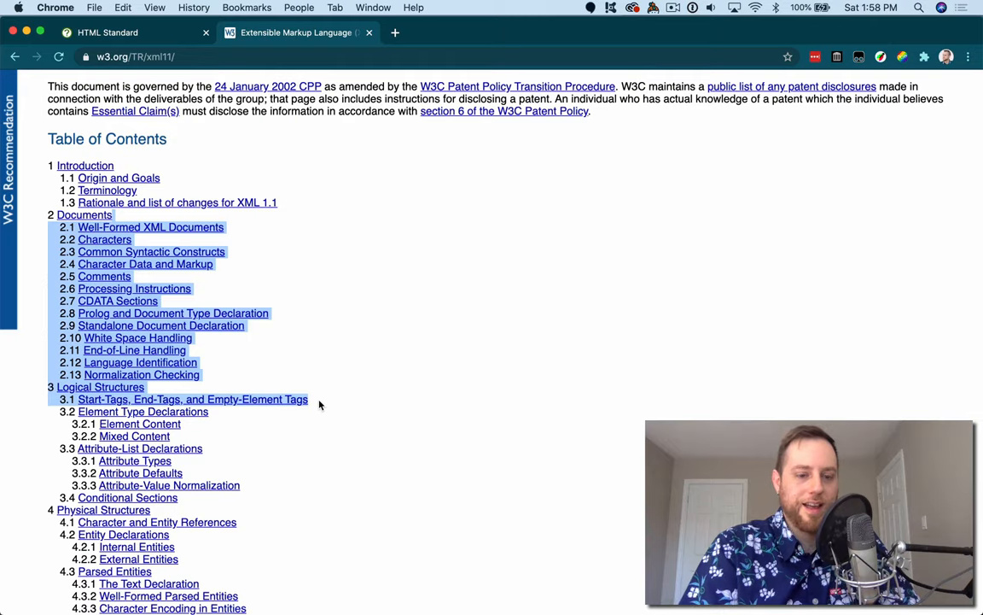
# - Scroll through the XML 1.1 contents and back to the top, selecting the title line
pyautogui.scroll(-3)
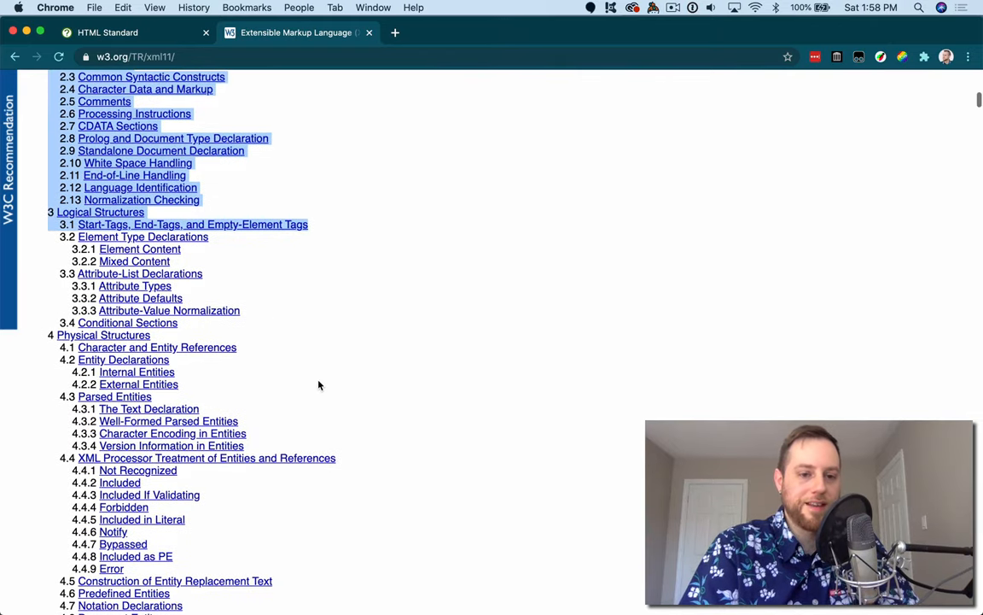
pyautogui.scroll(-3)
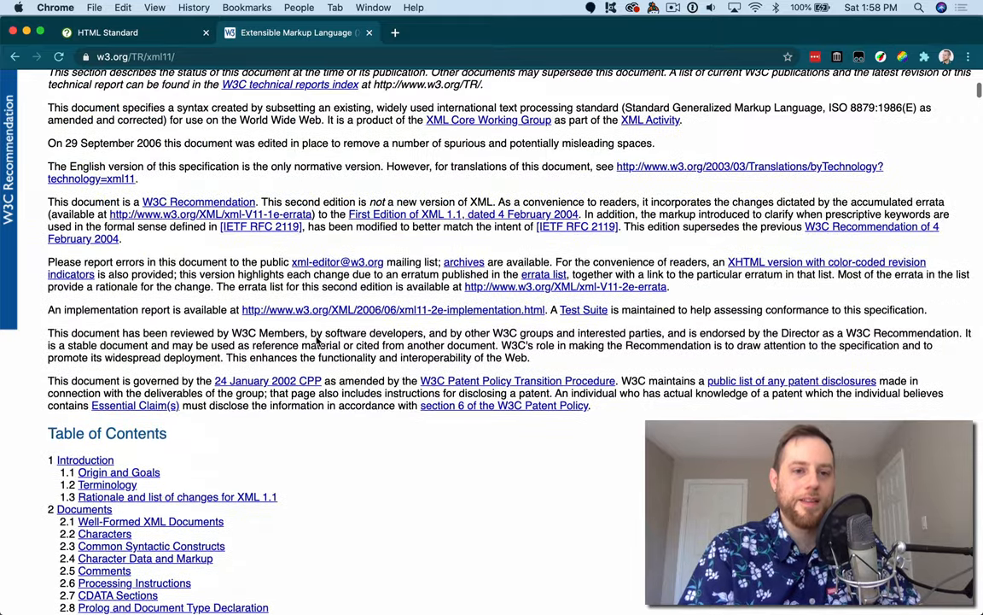
pyautogui.scroll(3)
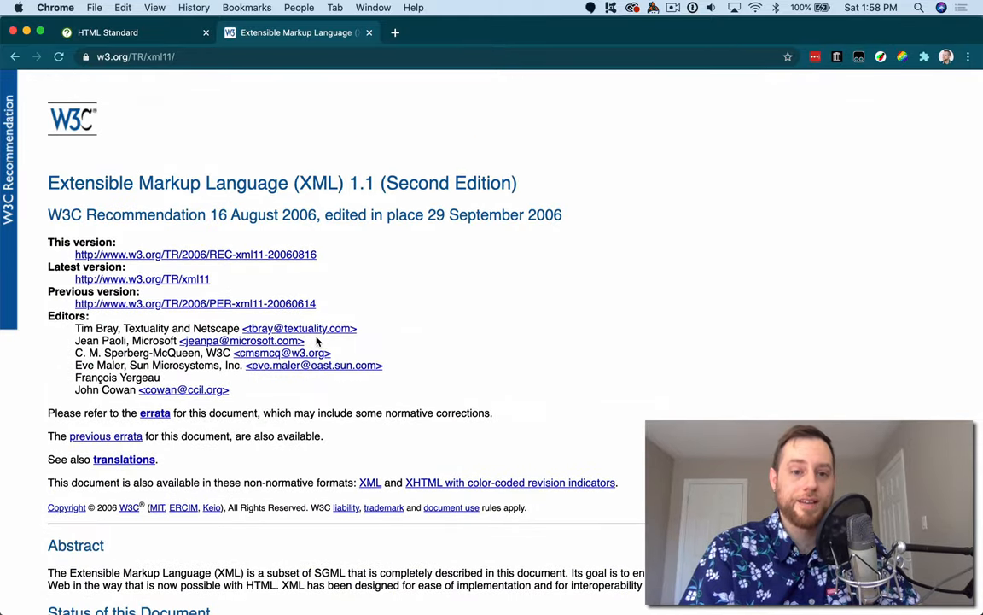
pyautogui.tripleClick(282, 183)
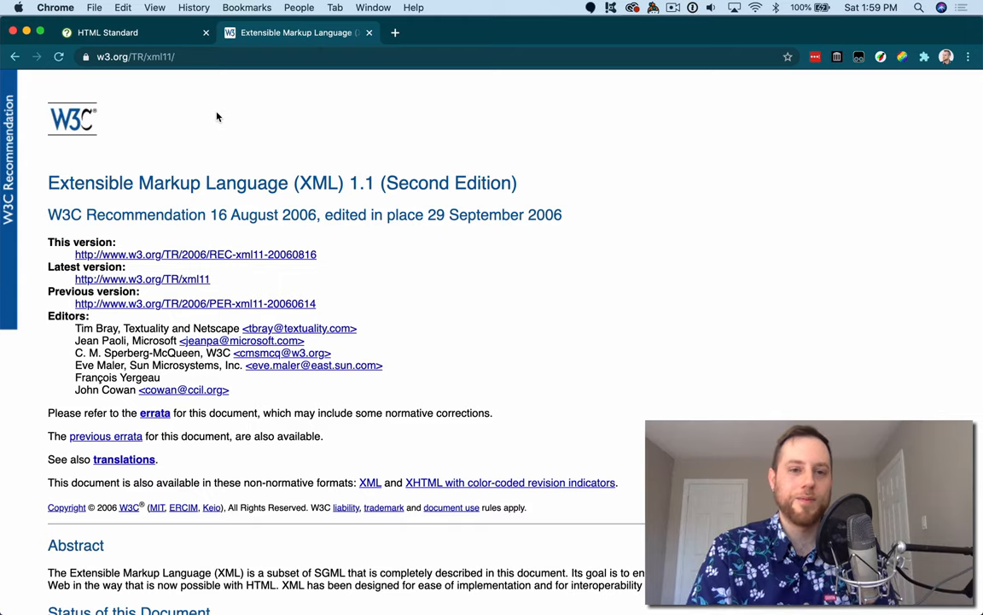
pyautogui.moveTo(552, 194)
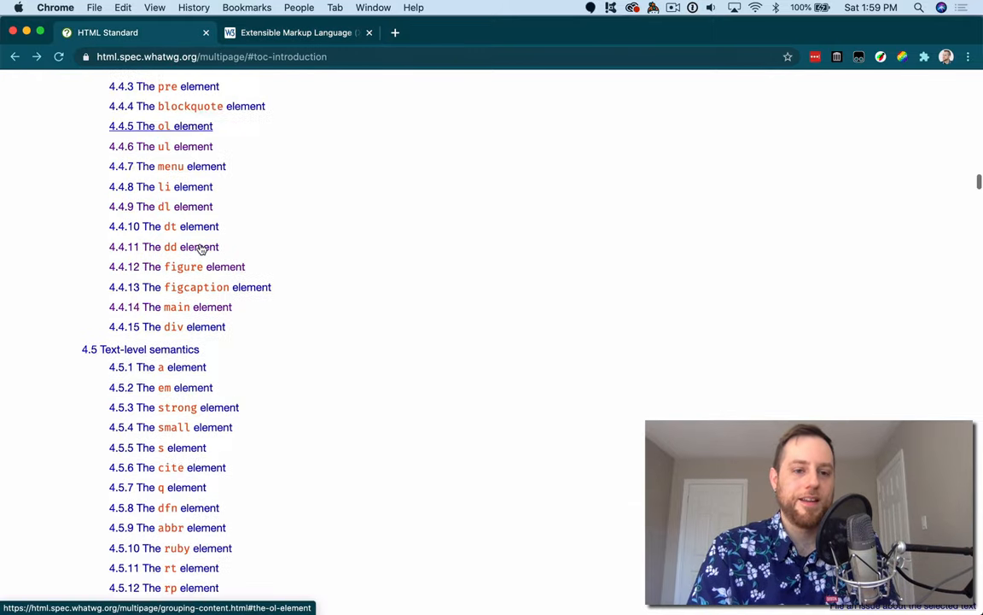
# - Scroll the HTML Standard contents down to the '13 The XML syntax' entry
pyautogui.scroll(-3)
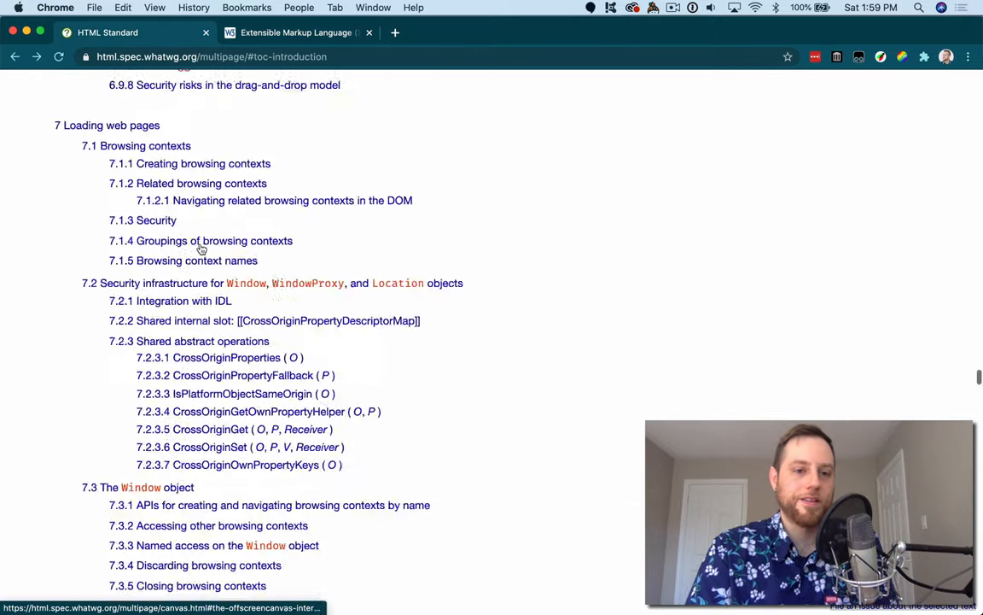
pyautogui.scroll(-3)
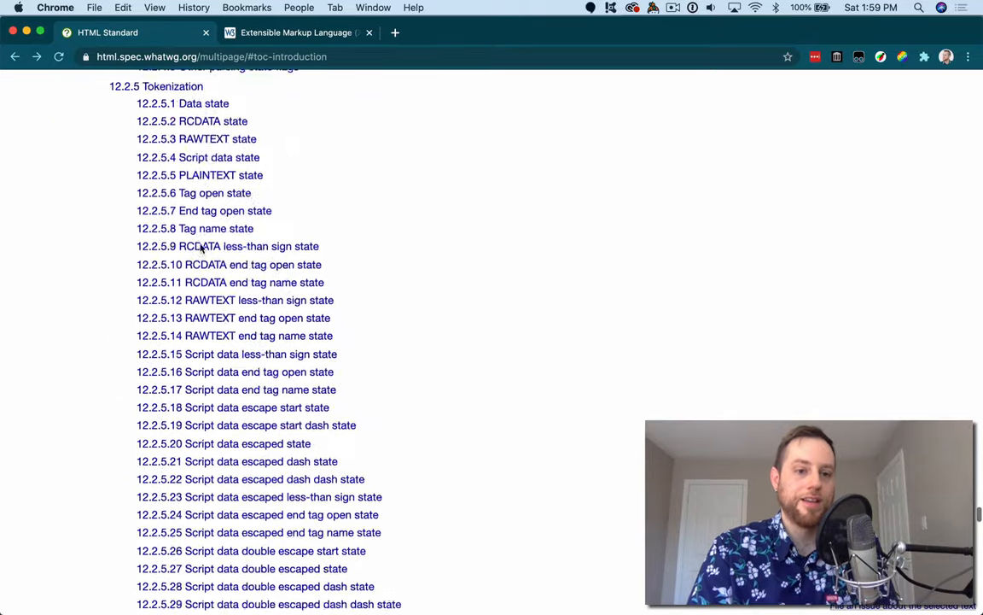
pyautogui.scroll(-3)
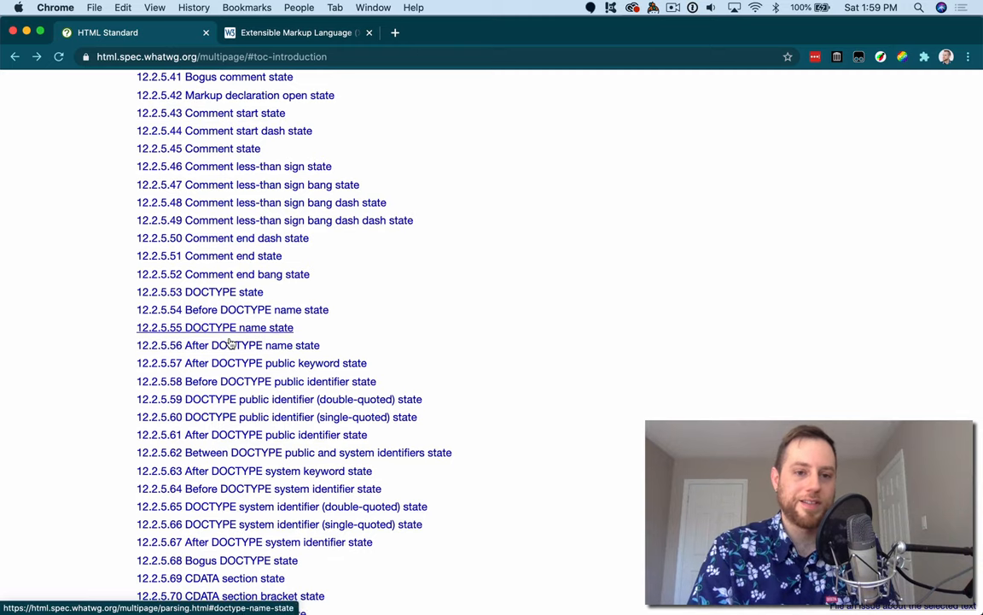
pyautogui.scroll(-3)
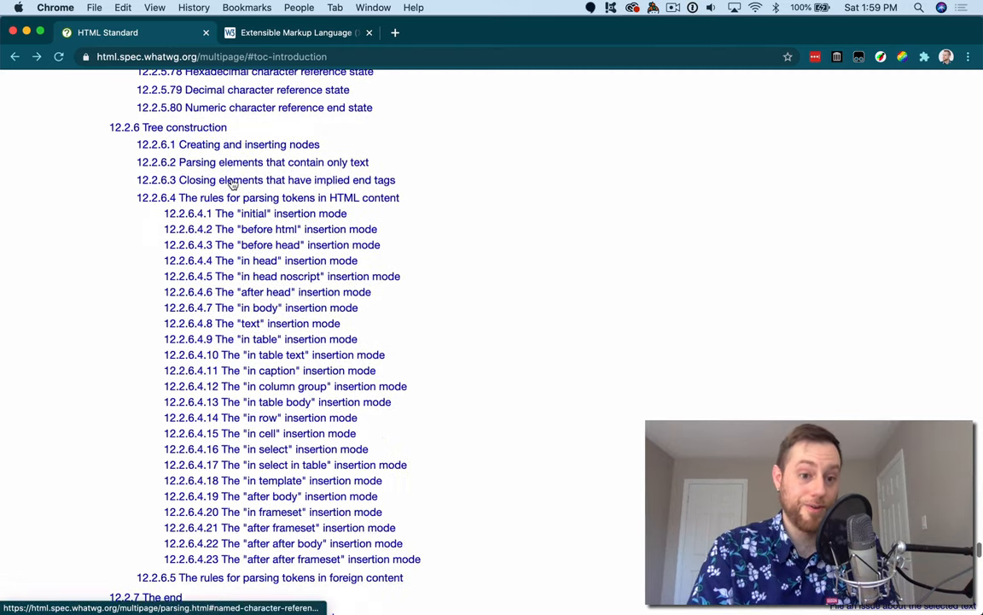
pyautogui.scroll(-3)
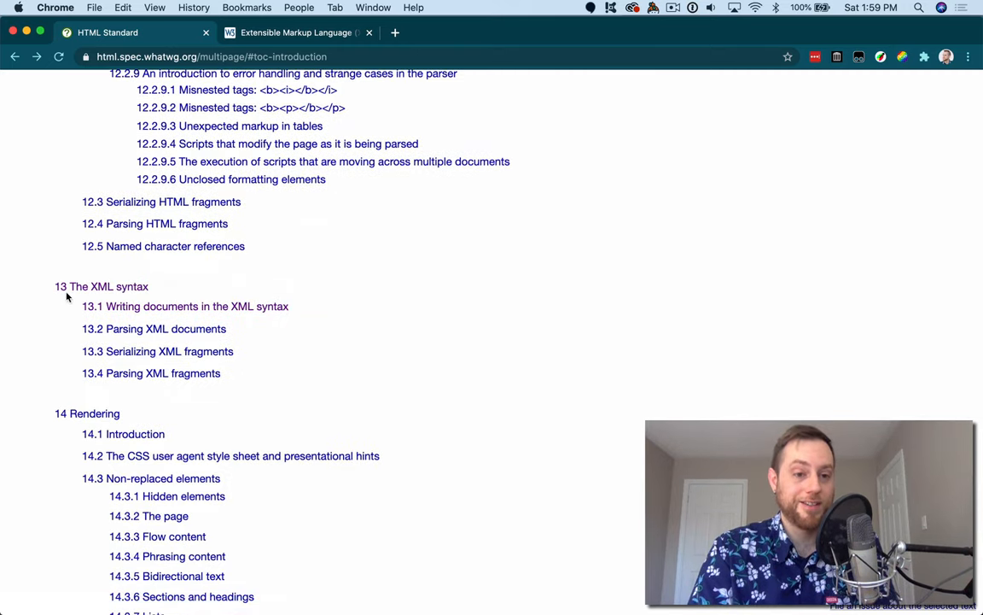
pyautogui.moveTo(127, 298)
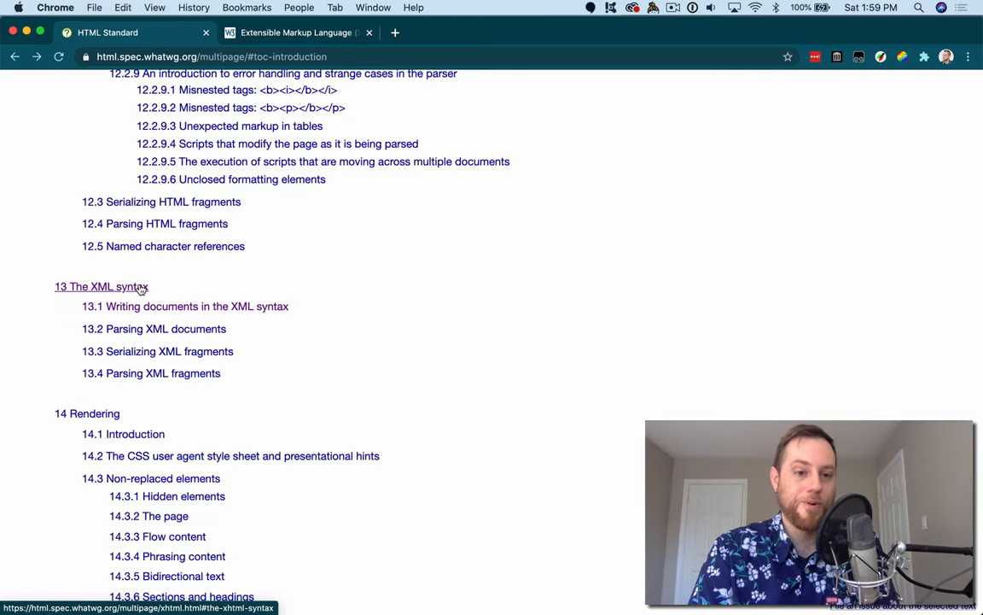
# - Read through chapter 13's XML parsing rules in 13.1 and 13.2, then return to the XML 1.1 recommendation
pyautogui.click(94, 287)
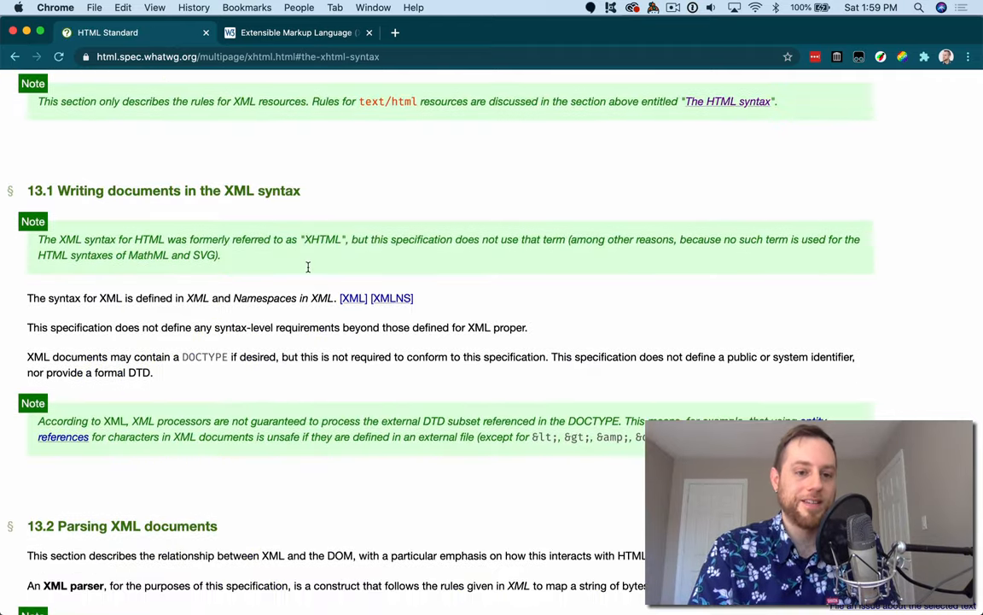
pyautogui.scroll(-3)
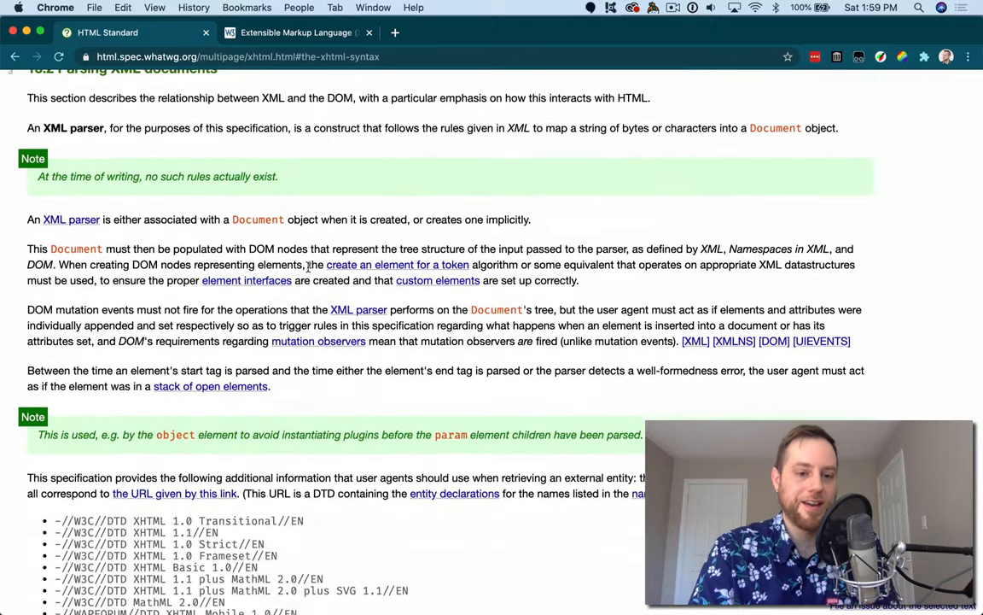
pyautogui.scroll(-3)
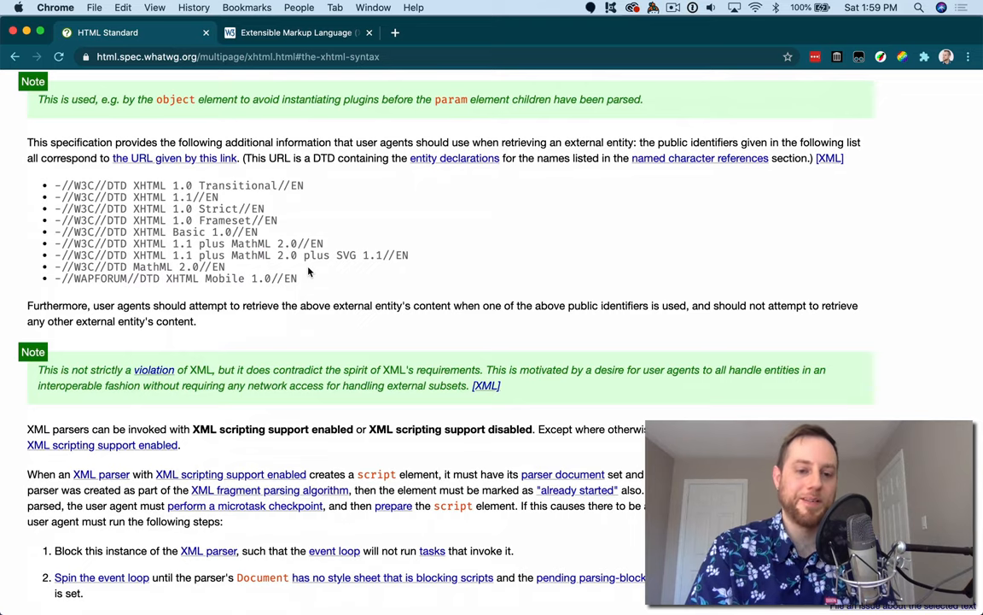
pyautogui.scroll(-3)
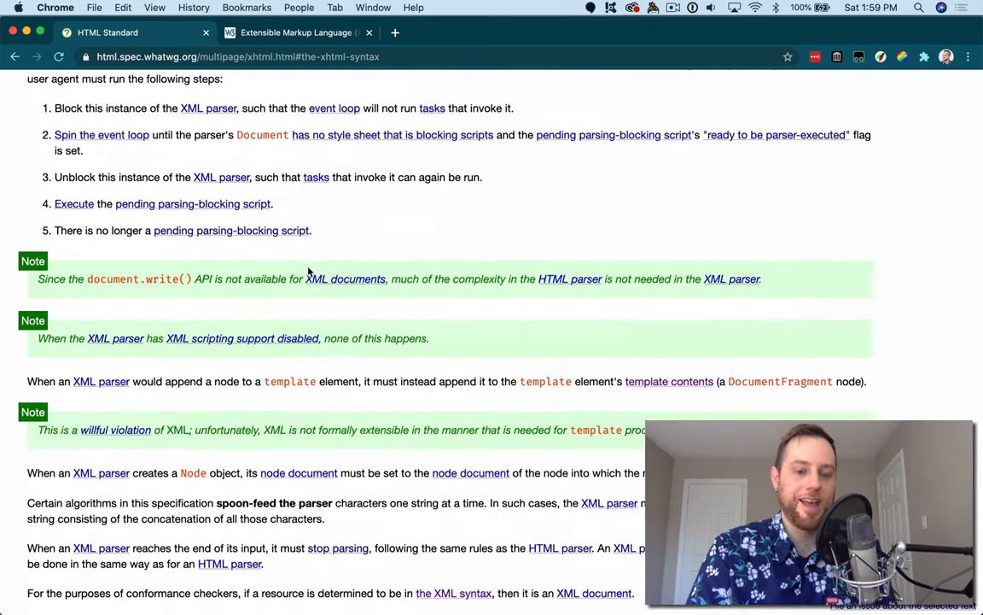
pyautogui.scroll(-3)
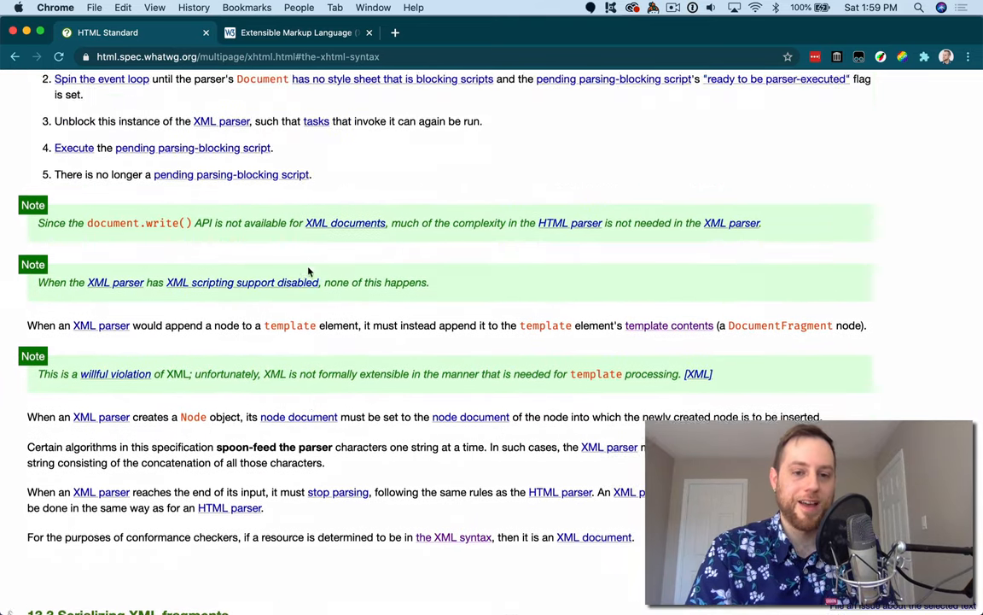
pyautogui.click(294, 32)
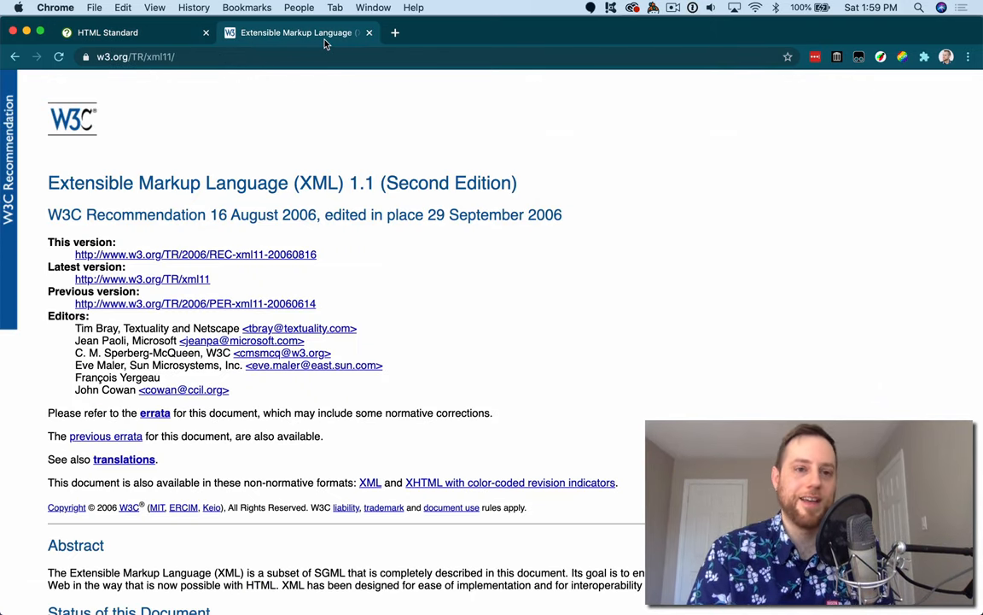
# - Open DevTools on the HTML Standard tab and view the xhtml.html page source in a new tab
pyautogui.click(106, 33)
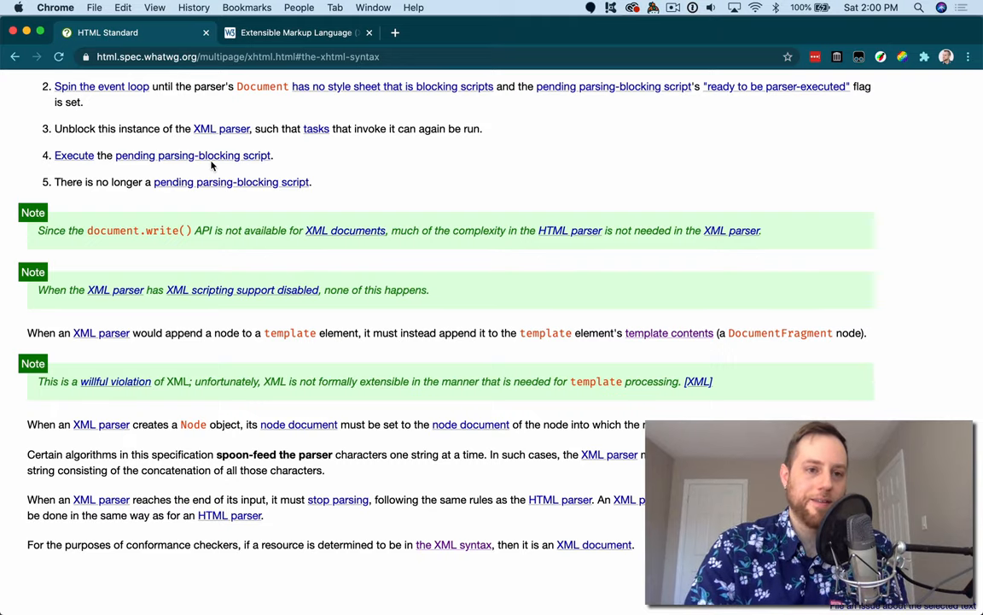
pyautogui.press('F12')
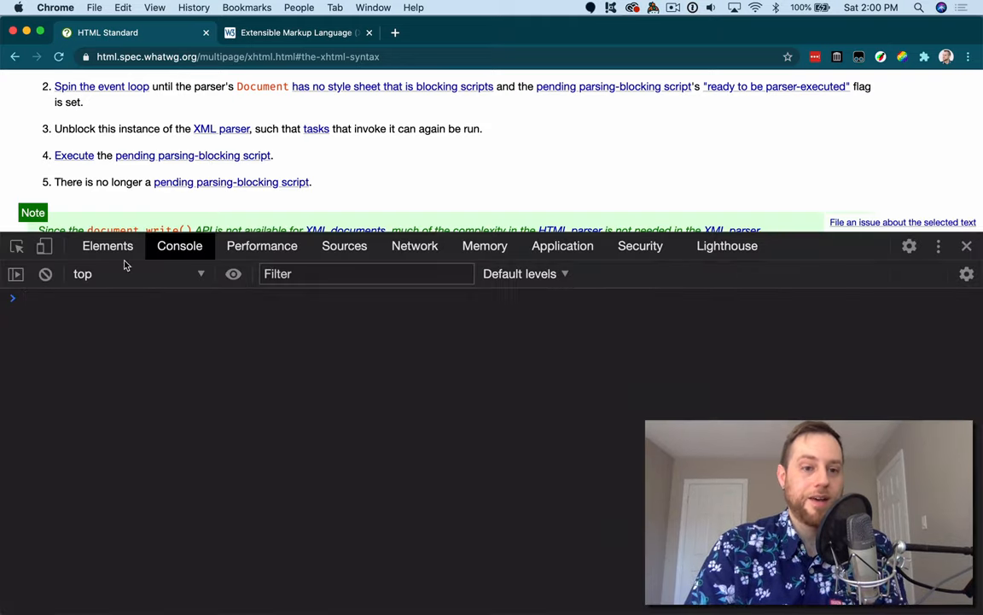
pyautogui.click(108, 246)
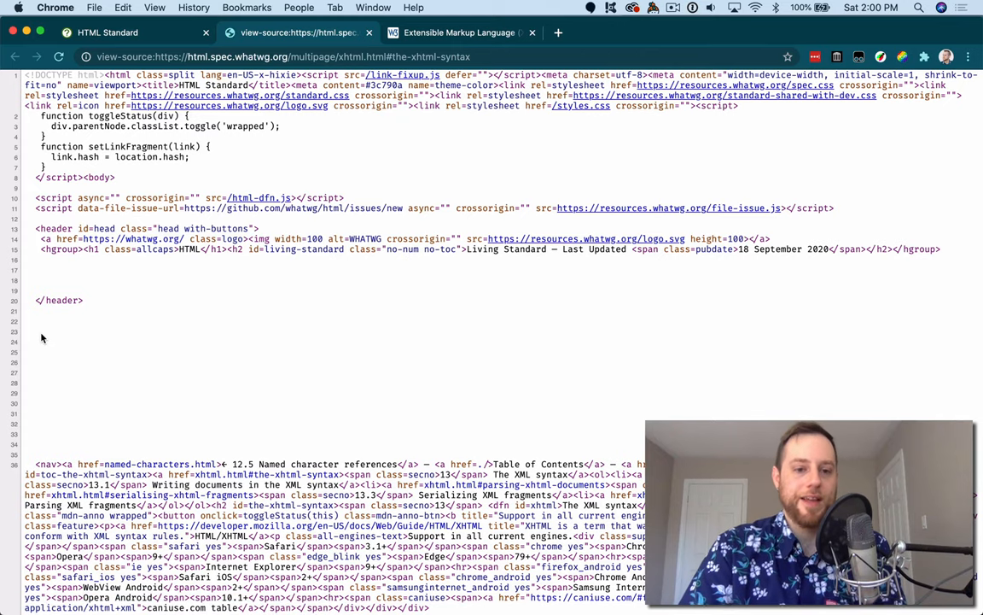
# - Return to the spec tab with DevTools showing the live DOM tree in Elements
pyautogui.scroll(-3)
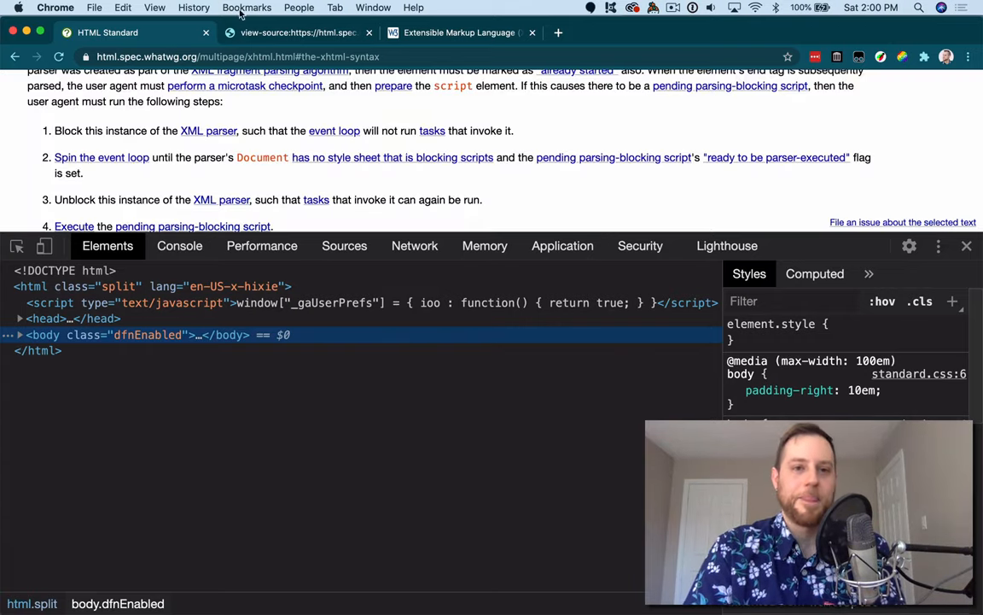
pyautogui.click(297, 32)
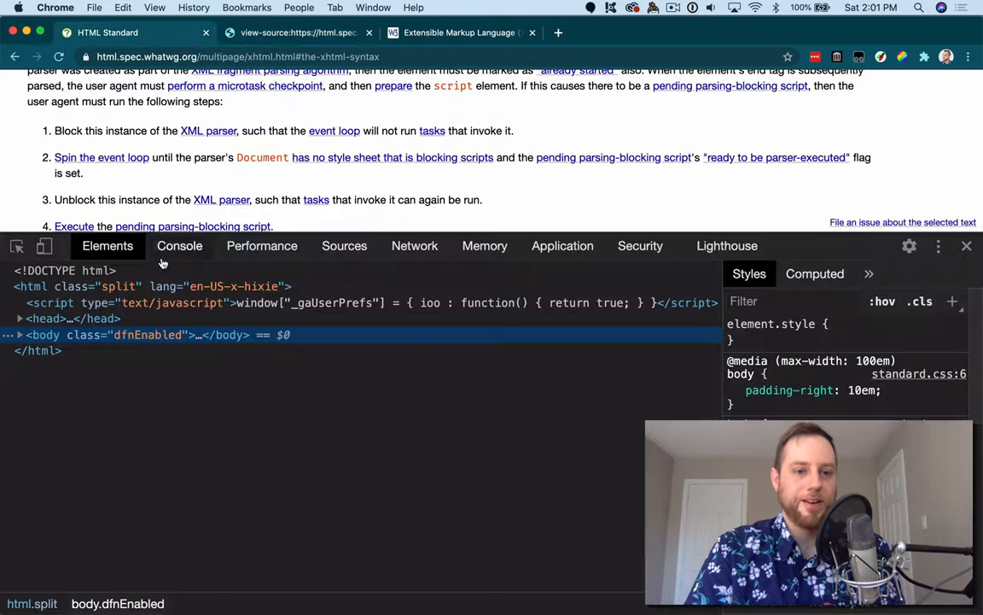
# - Run new XMLSerializer().serializeToString(document) in the Console to print the page's XML string
pyautogui.click(180, 246)
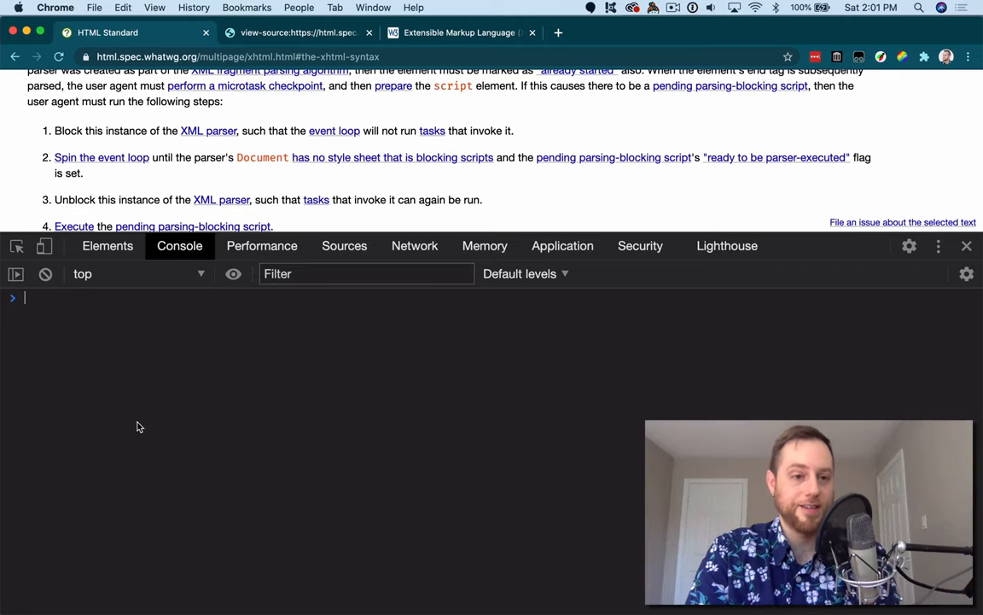
pyautogui.write('new XMLSer')
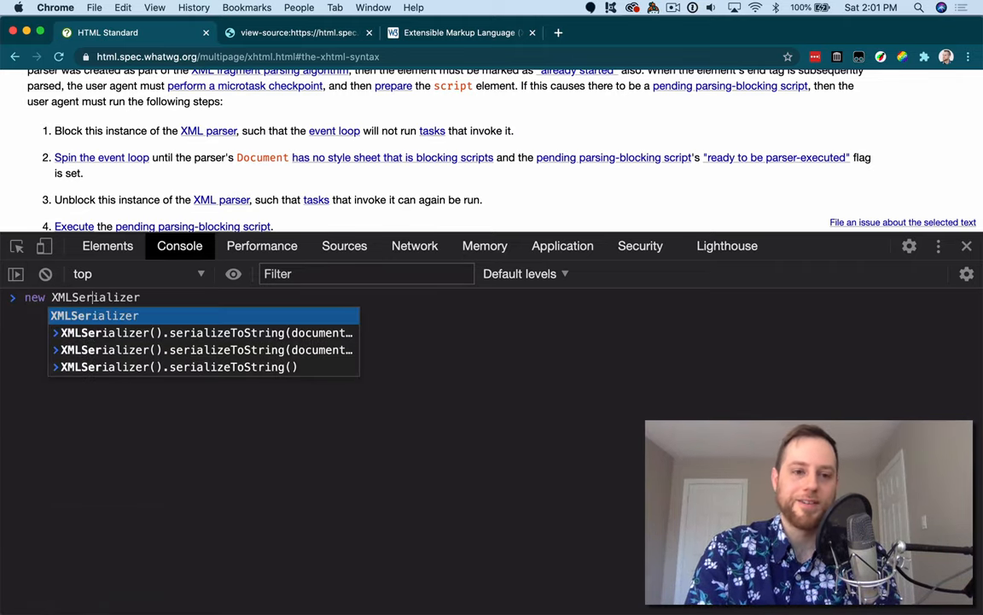
pyautogui.write('()')
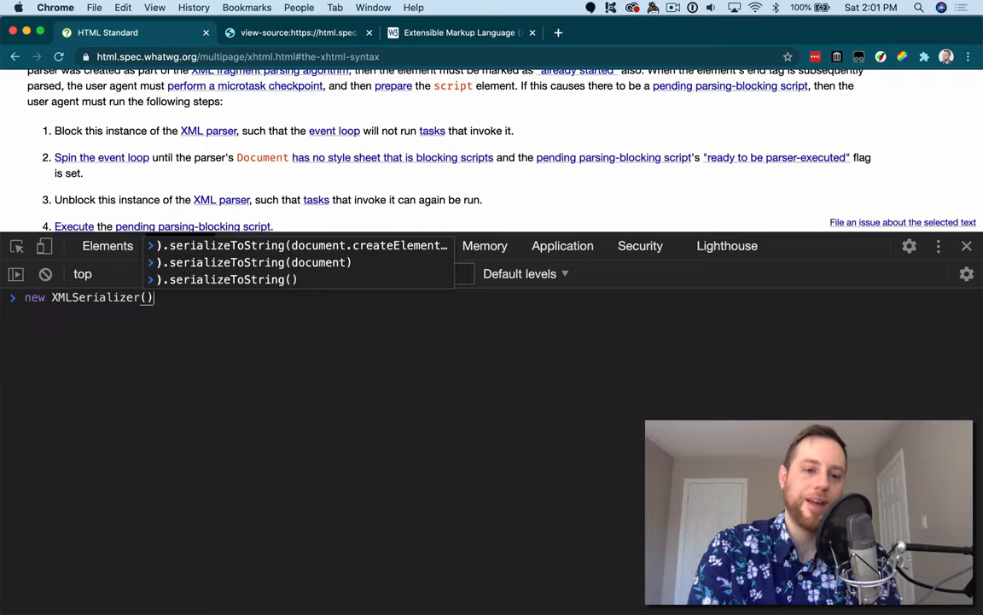
pyautogui.write('.serializeToString(')
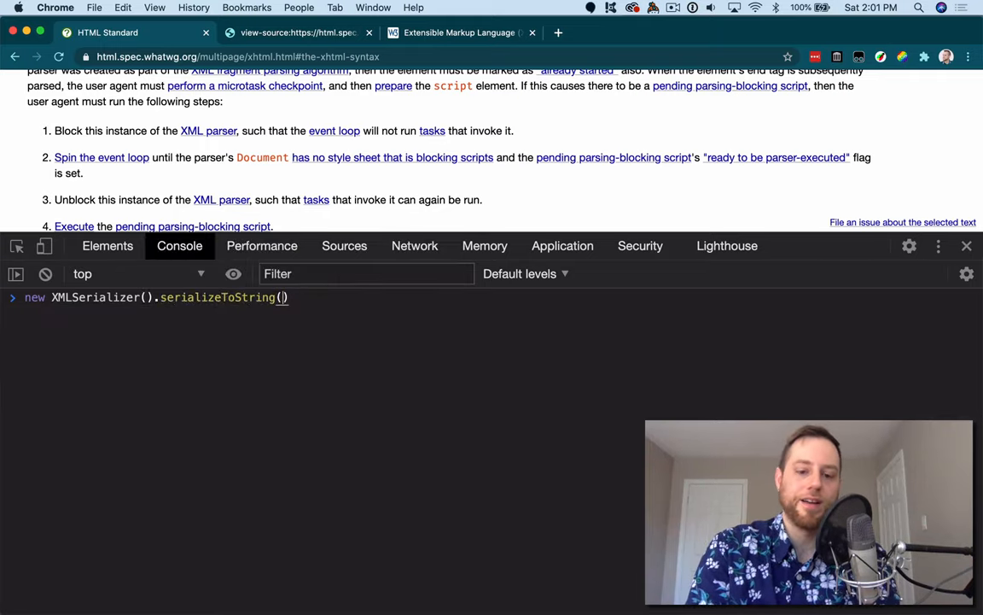
pyautogui.write('document')
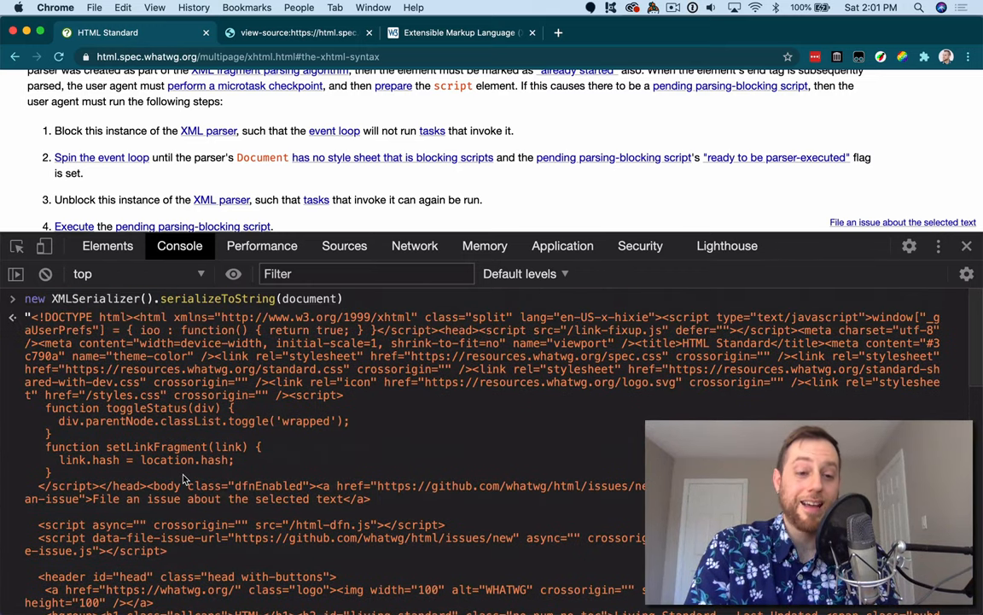
pyautogui.moveTo(150, 440)
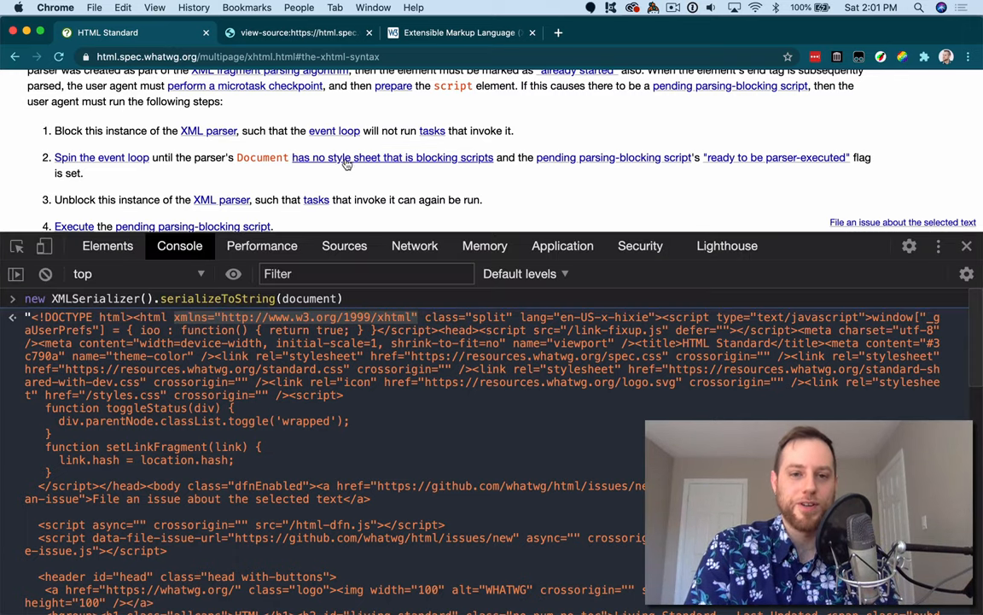
# - Compare the serialized output against the view-source tab, then return to the console
pyautogui.click(108, 246)
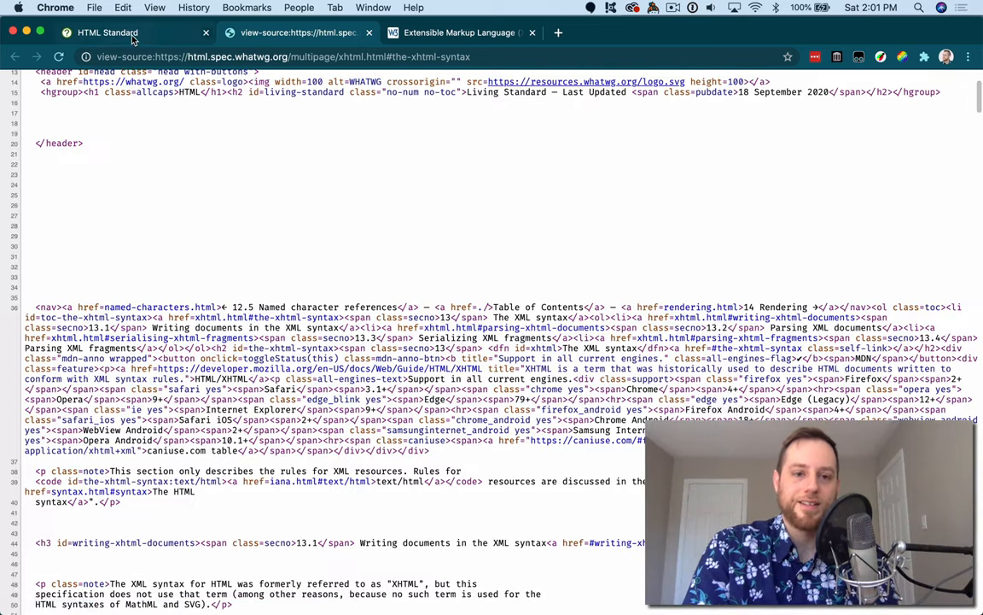
pyautogui.click(106, 32)
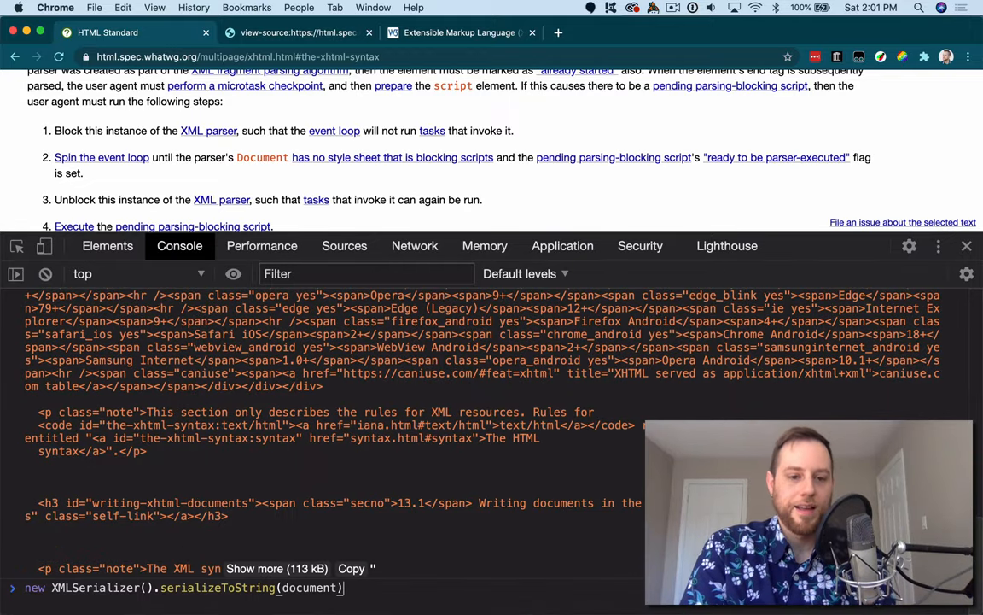
# - Evaluate the serialized string === document.documentElement.outerHTML, then return to the chapter top
pyautogui.write('=== document')
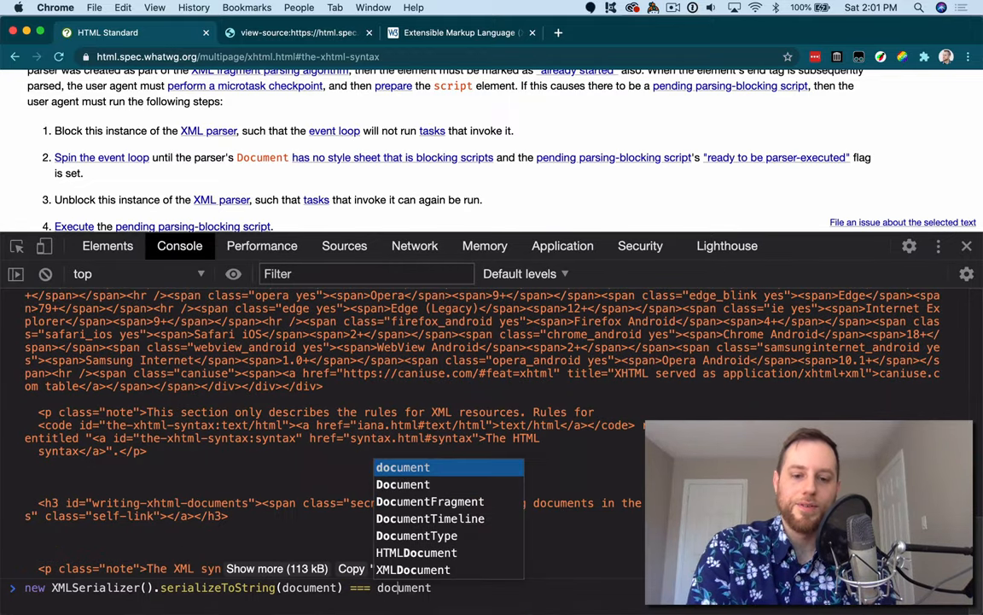
pyautogui.write('.documentElement')
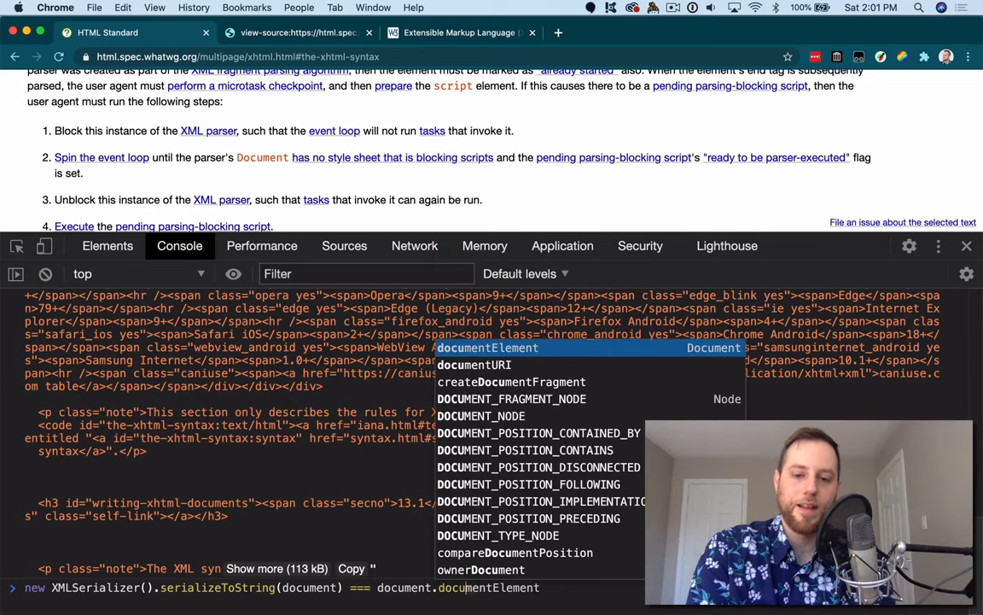
pyautogui.press('Tab')
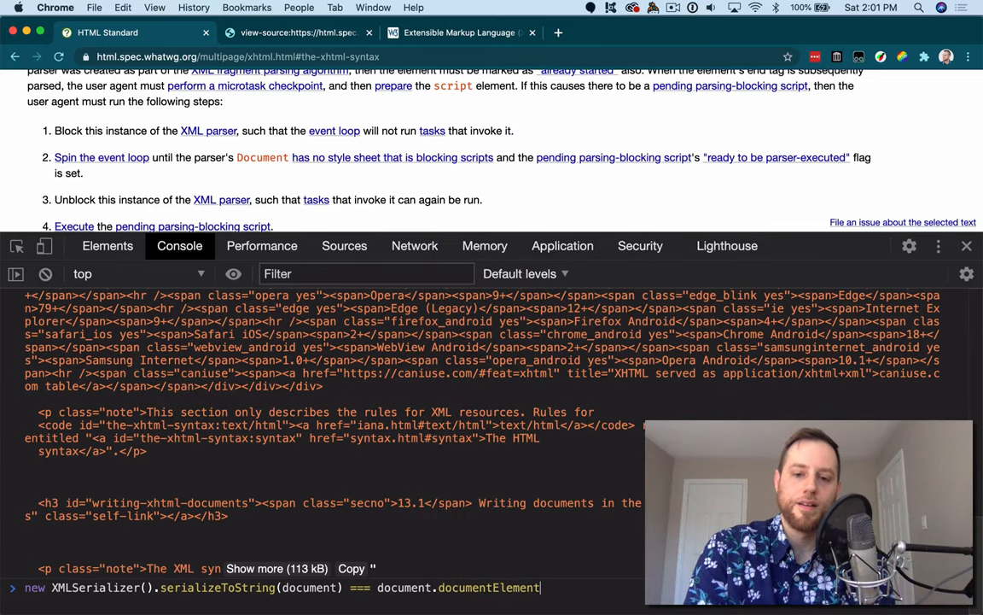
pyautogui.write('.outerHTML')
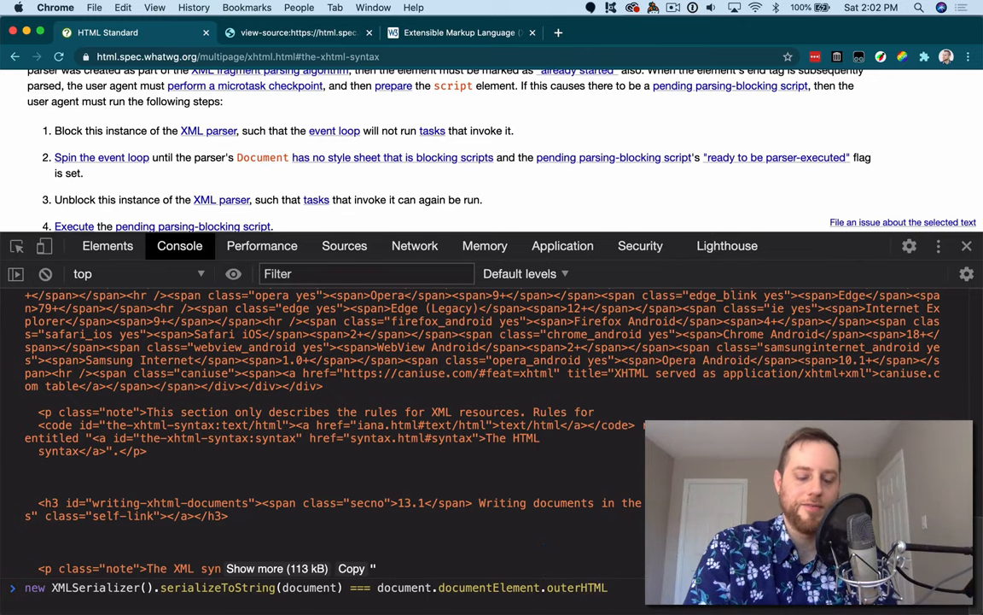
pyautogui.press('Enter')
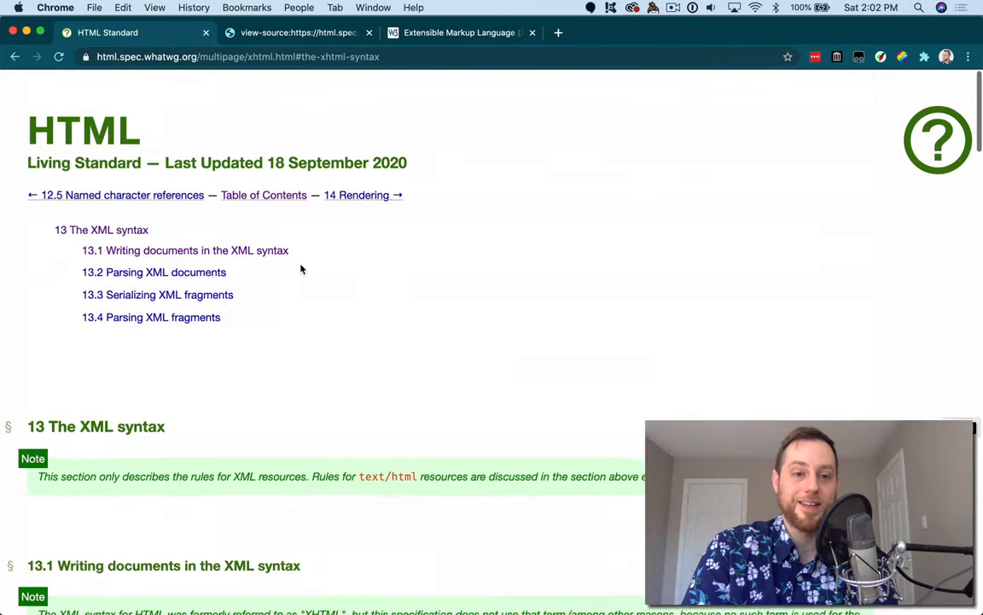
pyautogui.scroll(-3)
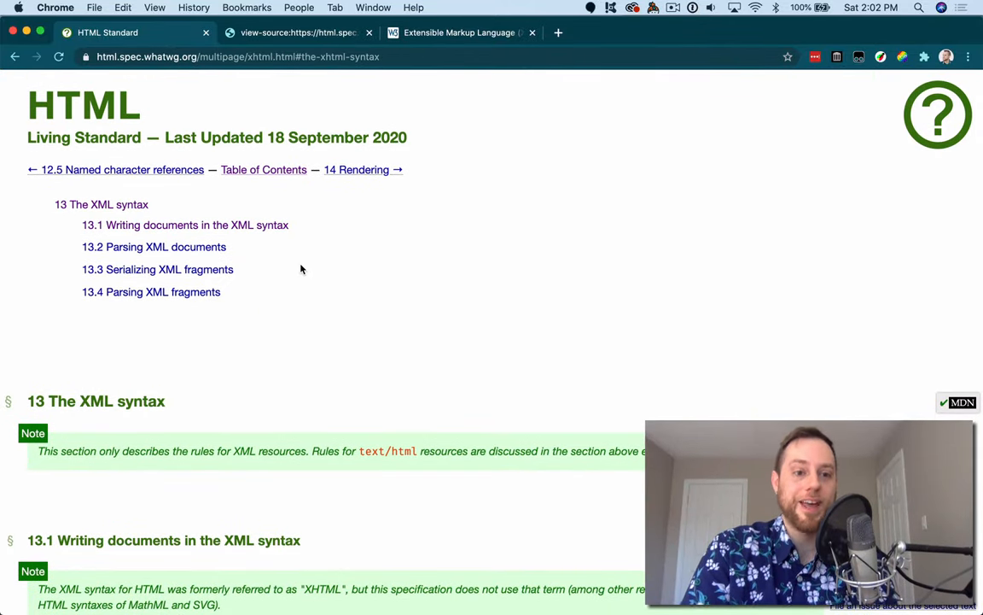